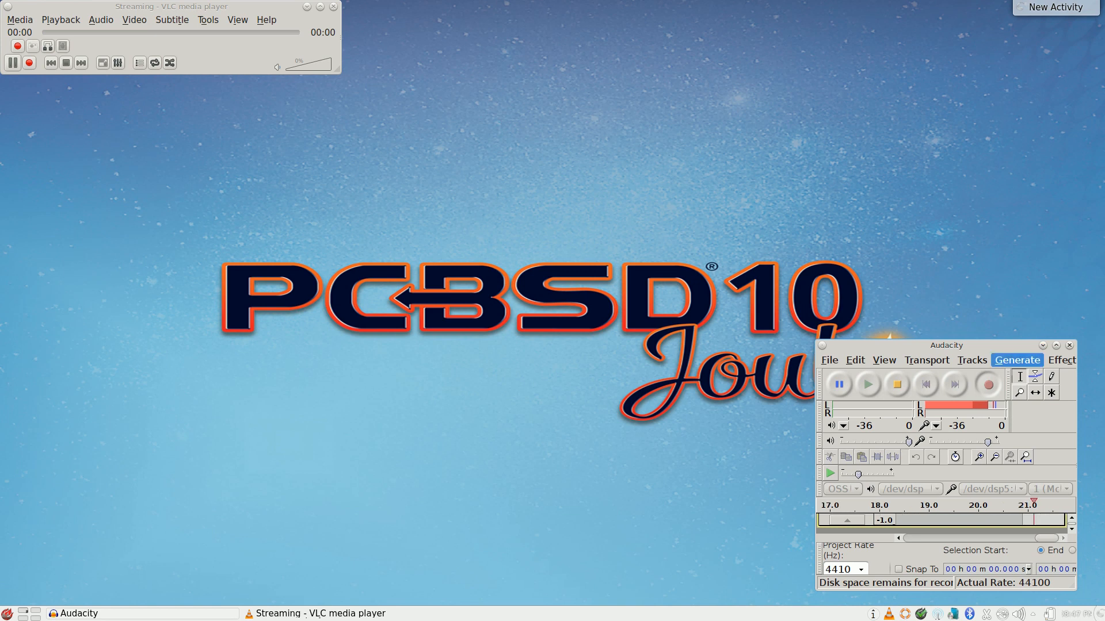
Minimize Audacity to the taskbar, restore it briefly, then leave it minimized with only VLC showing
{"action": "left_click", "coordinate": [1040, 345]}
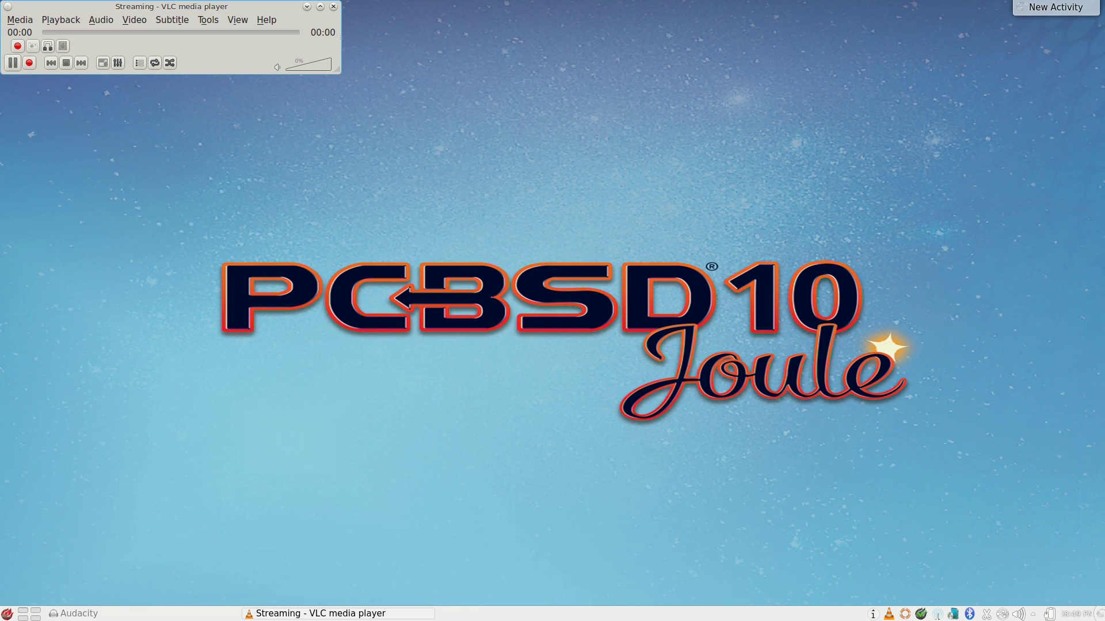
{"action": "left_click", "coordinate": [170, 20]}
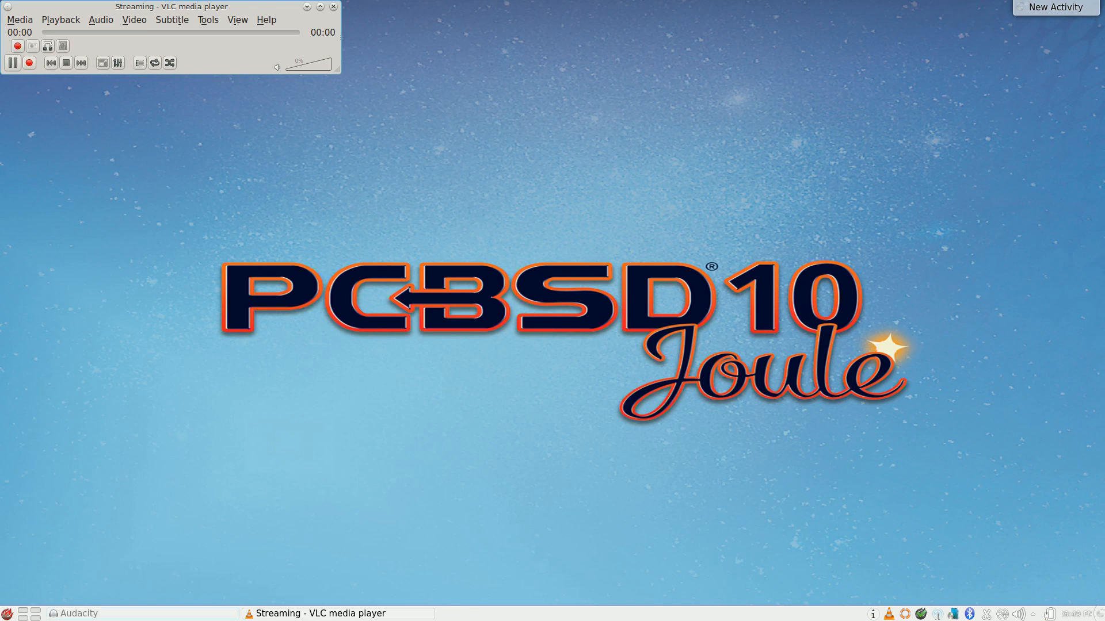
{"action": "left_click", "coordinate": [76, 613]}
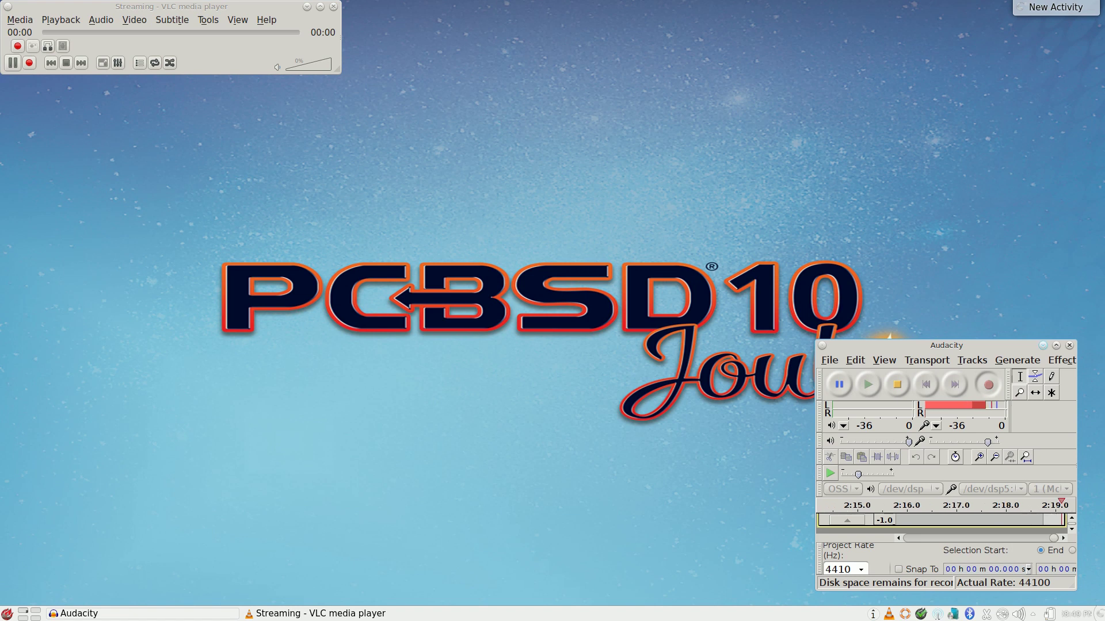
{"action": "left_click", "coordinate": [1068, 346]}
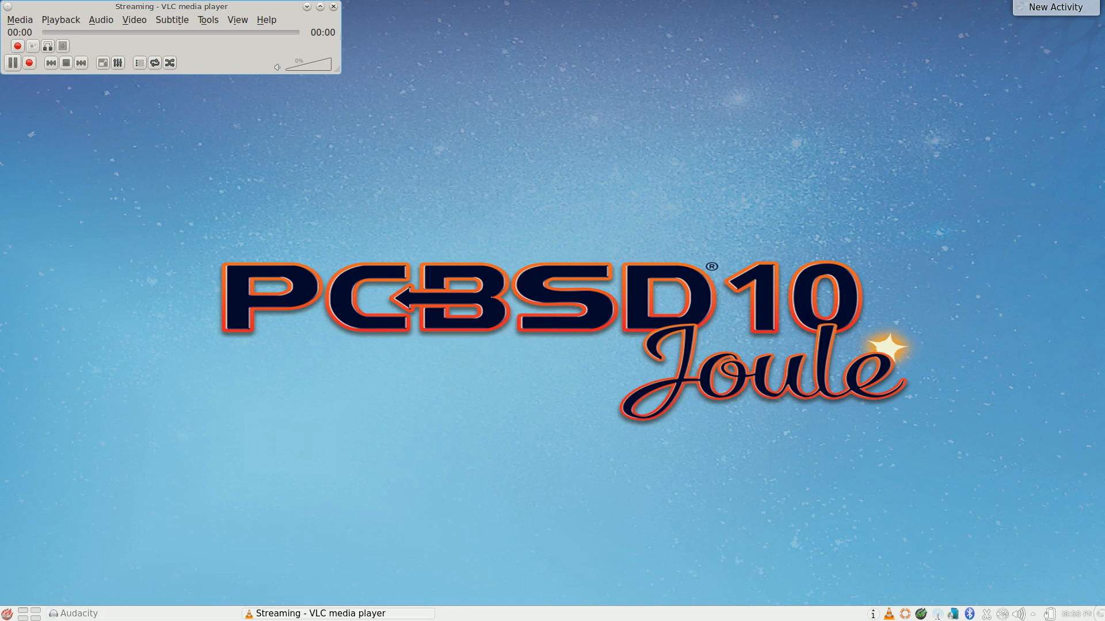
Start a Konsole terminal session from the launcher's Favorites
{"action": "left_click", "coordinate": [7, 612]}
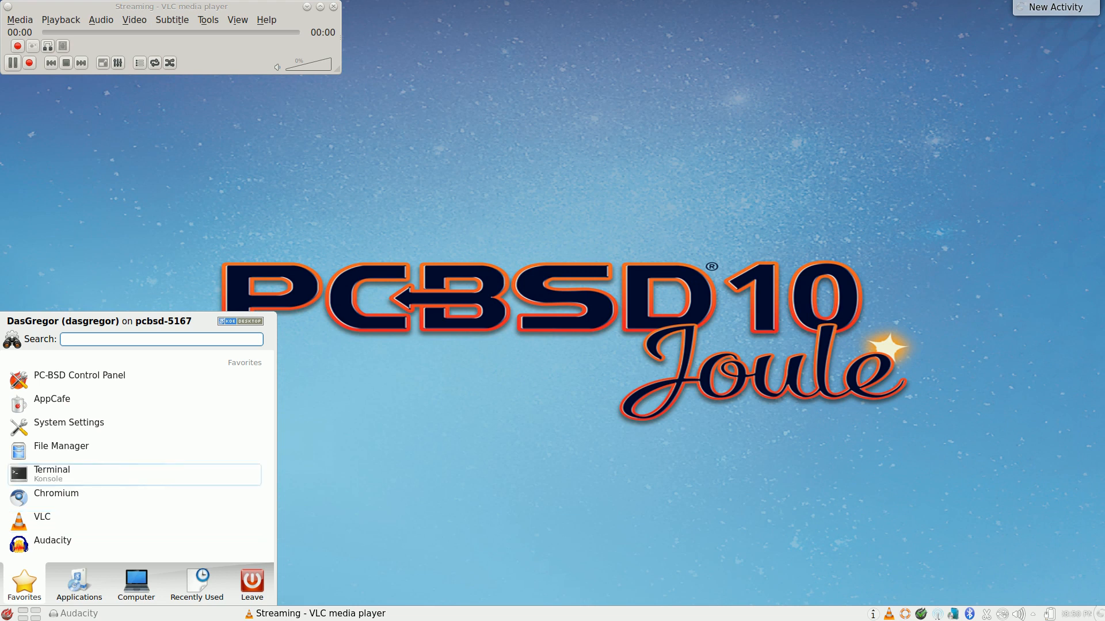
{"action": "left_click", "coordinate": [51, 474]}
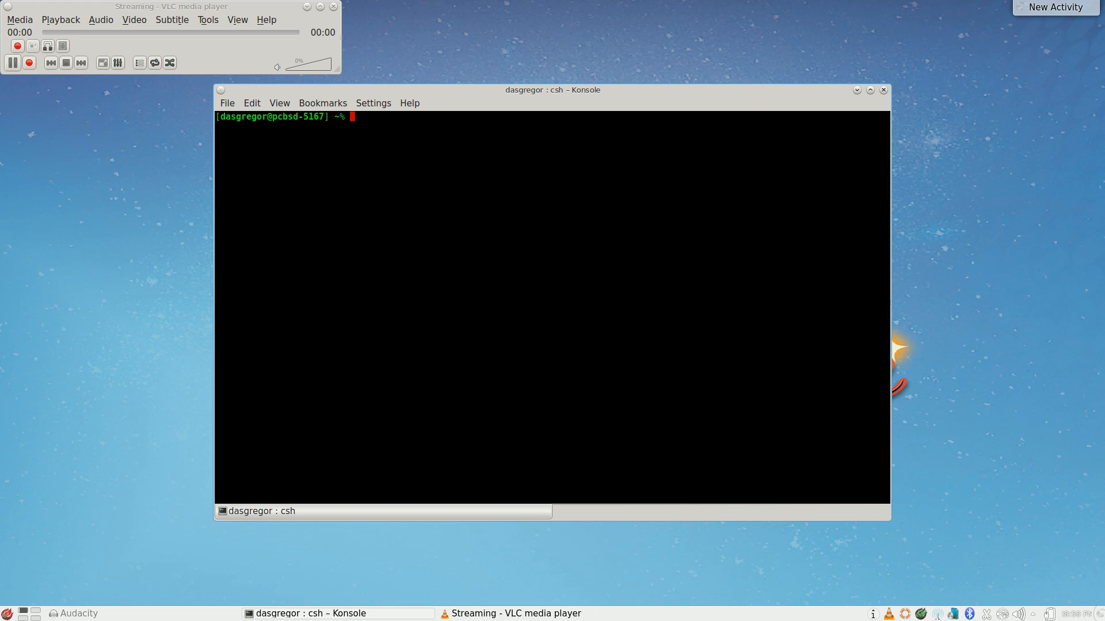
Move up to /usr/home and list it, then change to / and list the root directory
{"action": "type", "text": "cd .."}
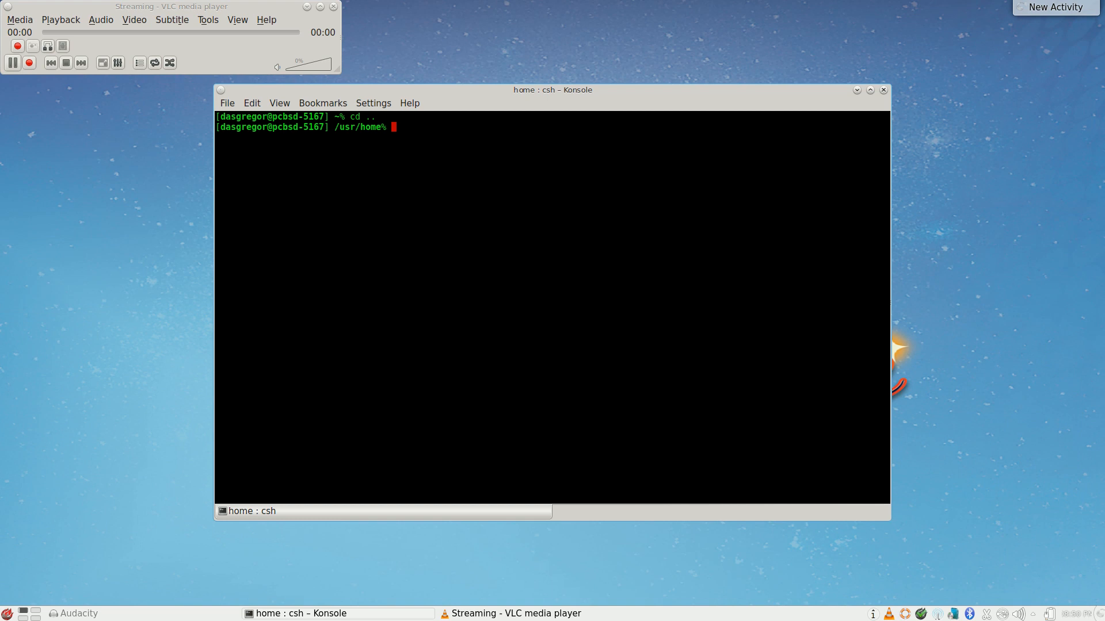
{"action": "type", "text": "ls"}
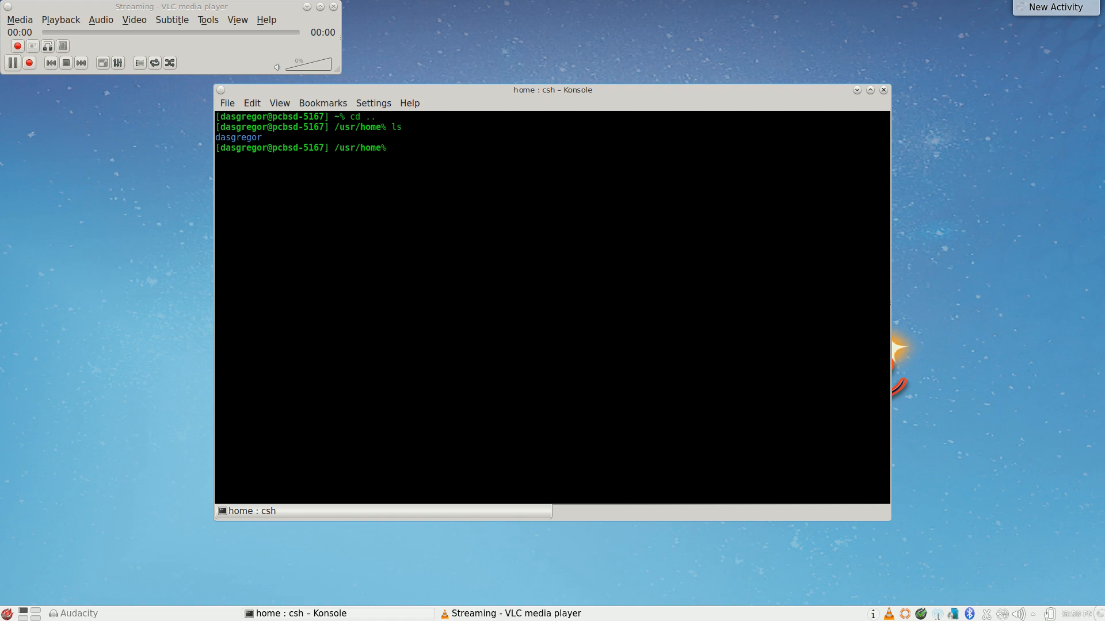
{"action": "type", "text": "cd /"}
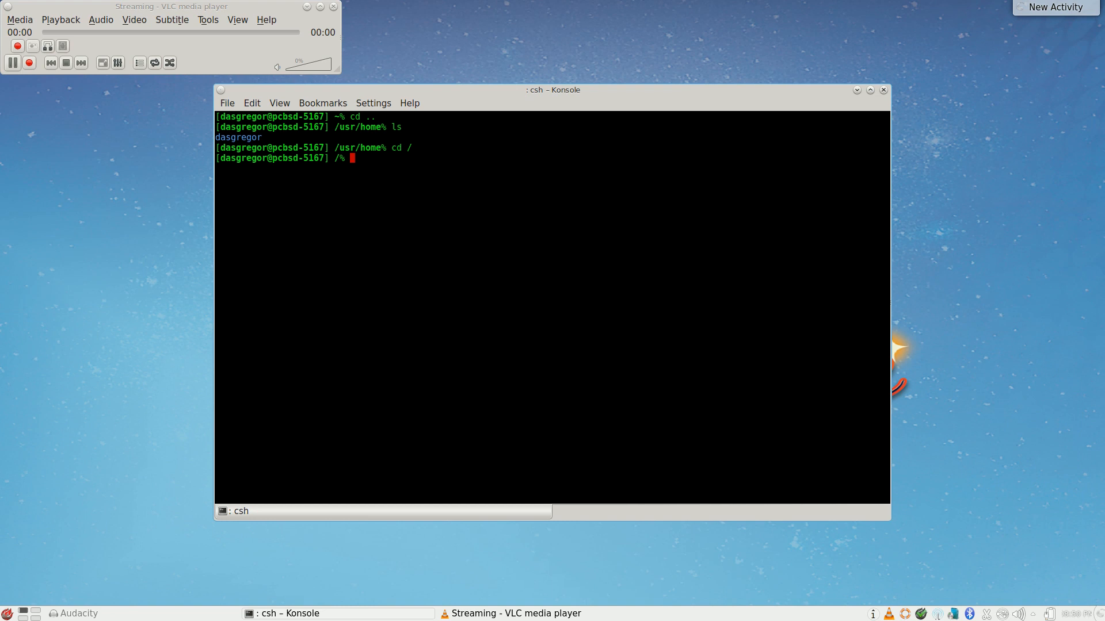
{"action": "type", "text": "ls"}
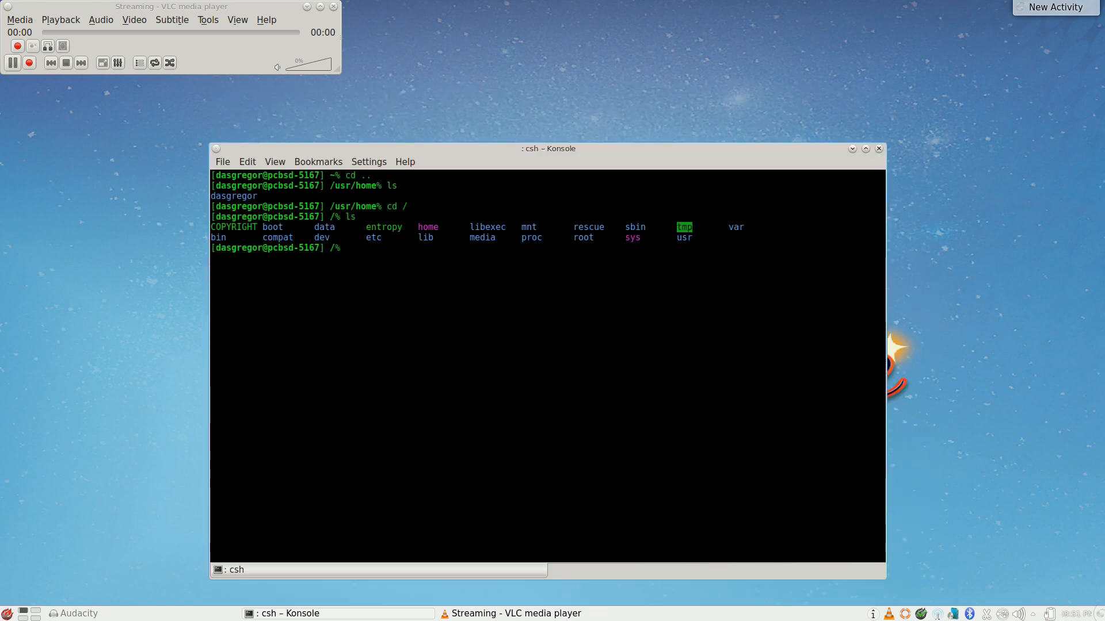
Move the Konsole window up and slightly right on the desktop
{"action": "left_click_drag", "start_coordinate": [548, 148], "coordinate": [573, 109]}
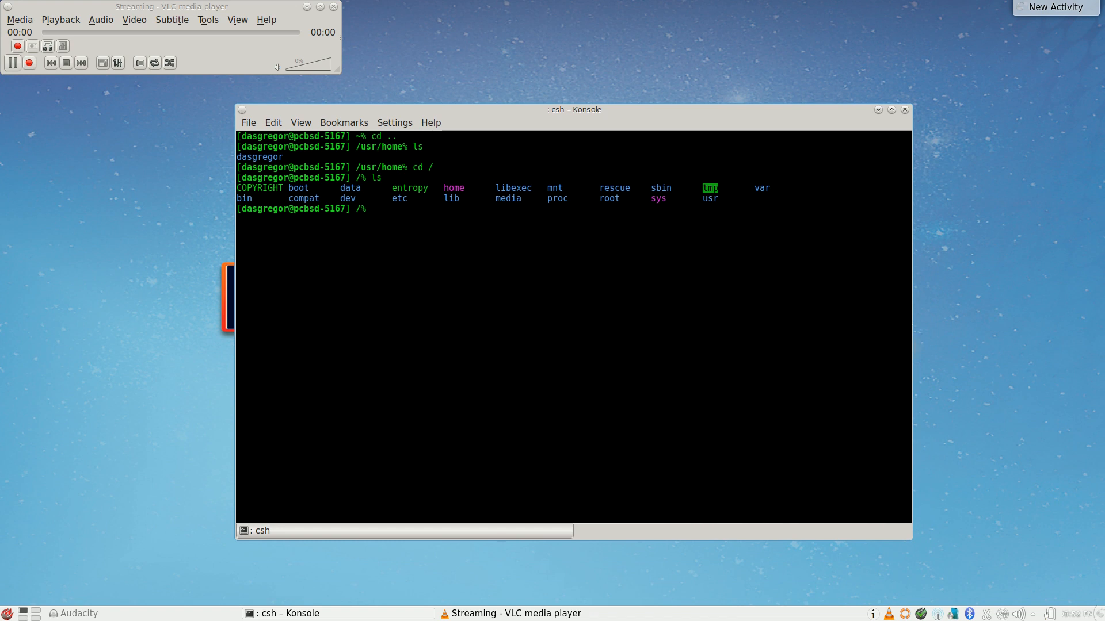
List the /dev device files, then begin entering an ls -lsa command
{"action": "type", "text": "ls de"}
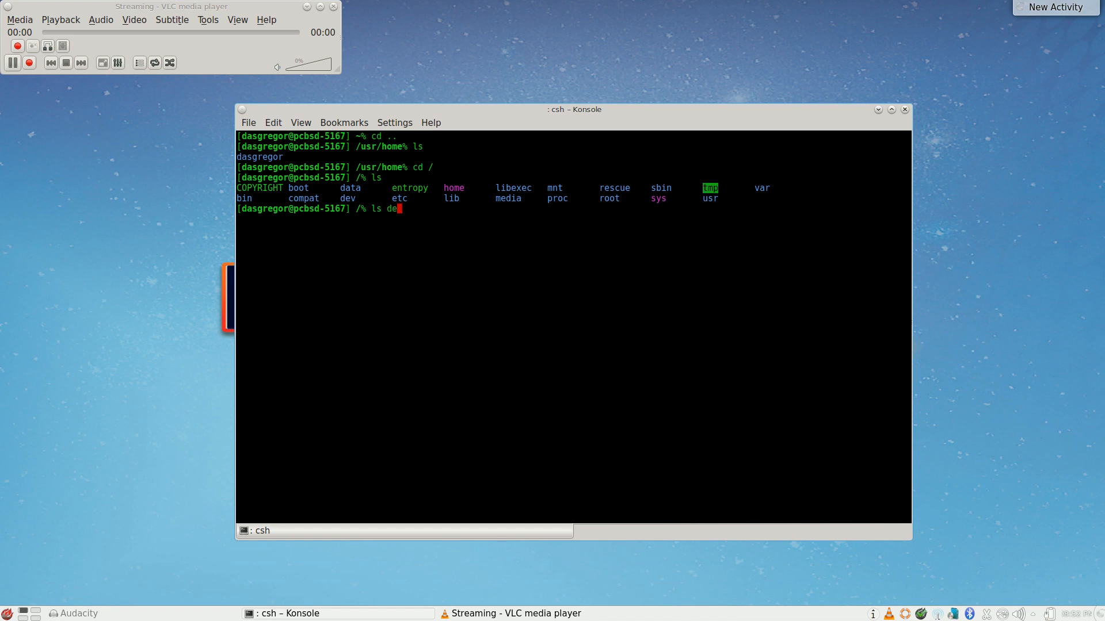
{"action": "type", "text": "v"}
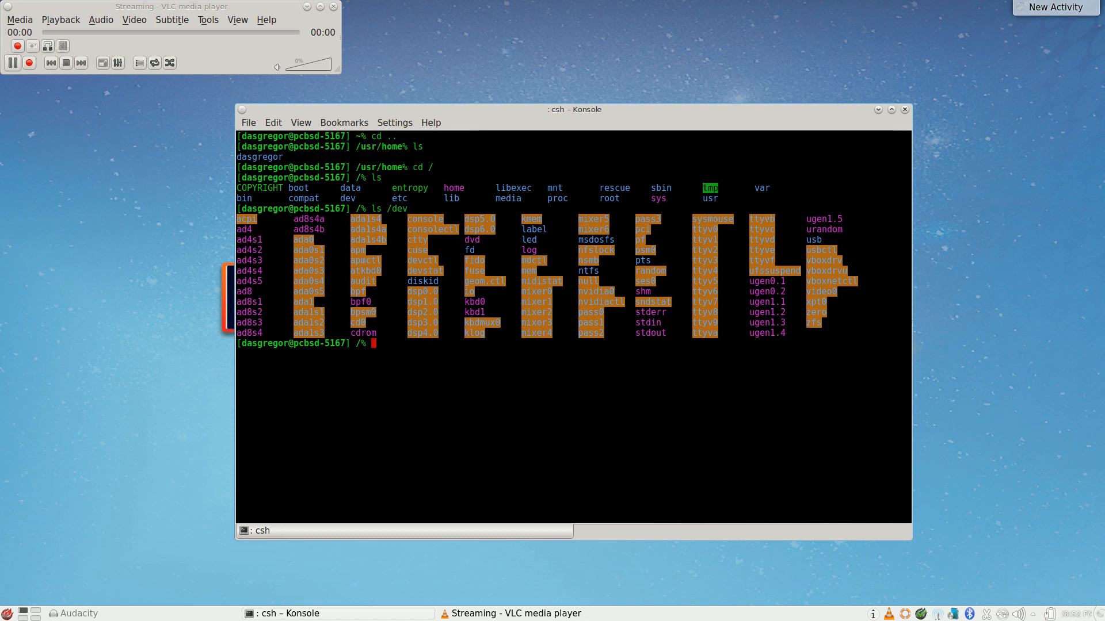
{"action": "type", "text": "ls -l"}
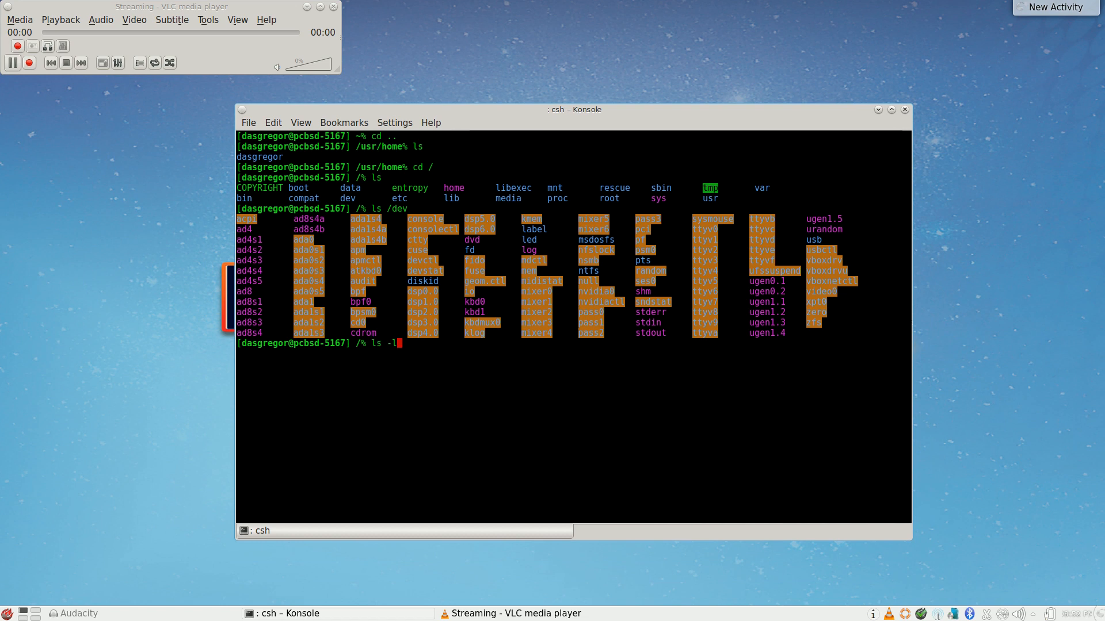
{"action": "type", "text": "sa"}
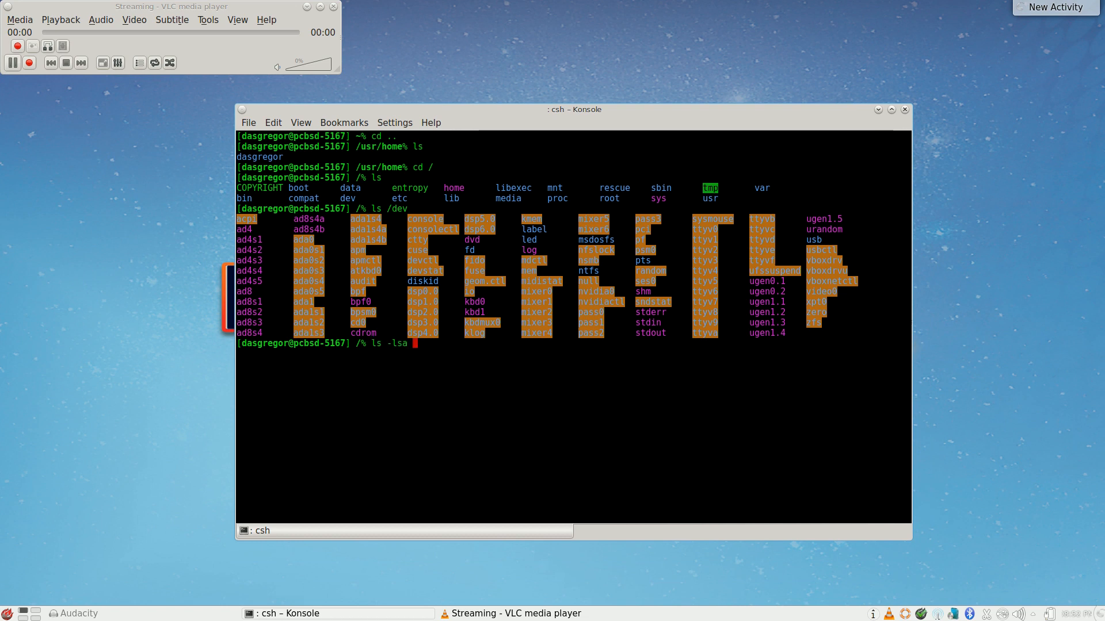
Run ls -lsa /dev and scroll through the long-format device listing
{"action": "key", "text": "Return"}
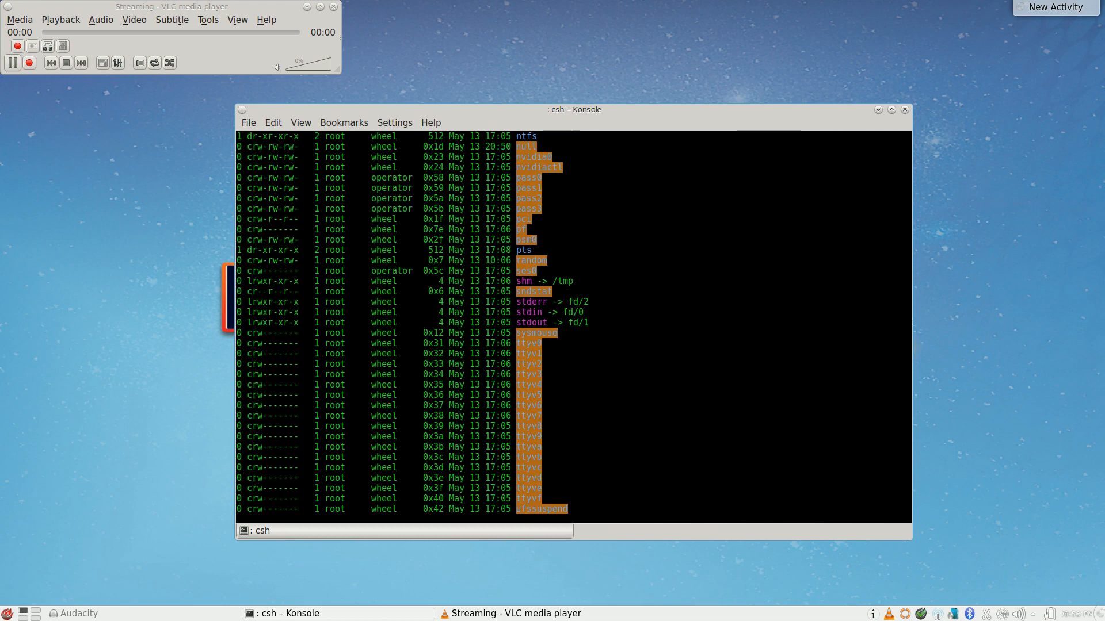
{"action": "type", "text": "ls -lsa /dev"}
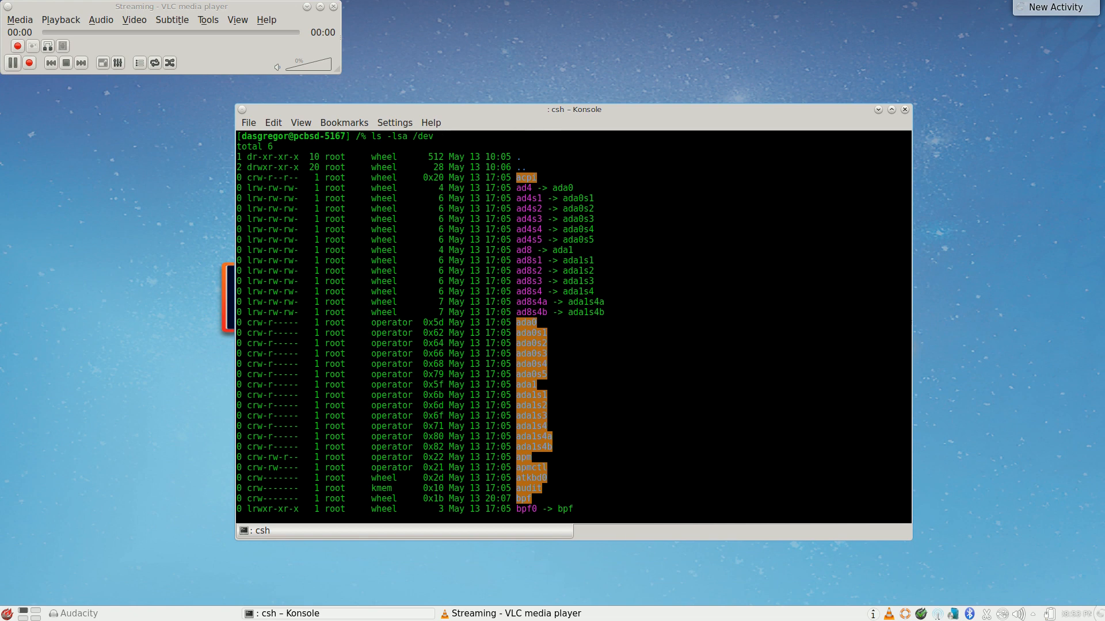
{"action": "scroll", "scroll_direction": "down", "scroll_amount": 3}
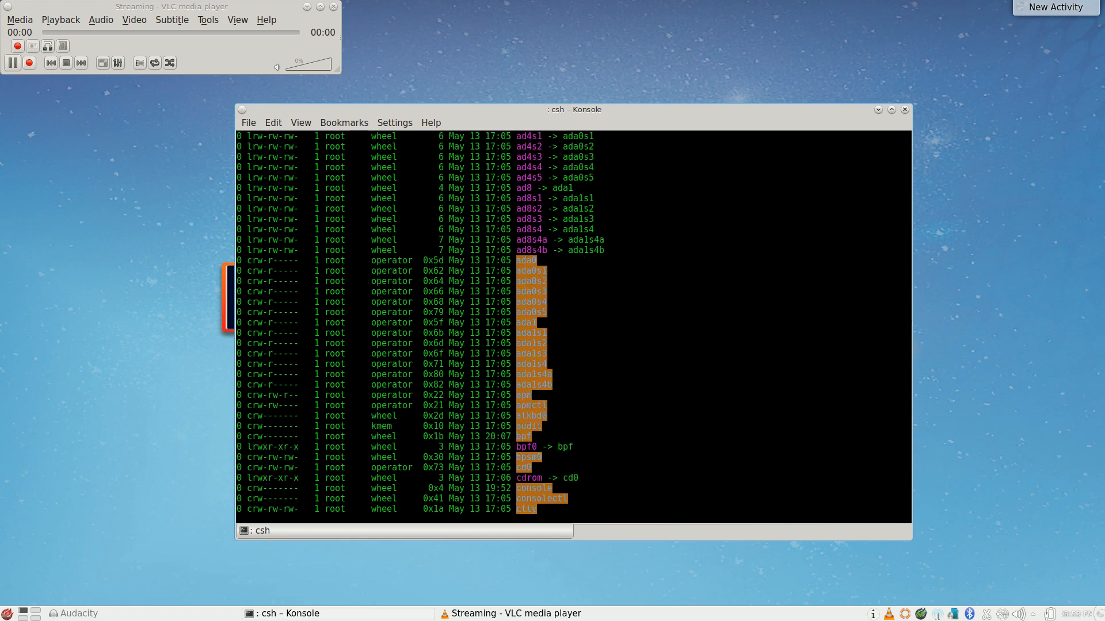
{"action": "scroll", "scroll_direction": "down", "scroll_amount": 3}
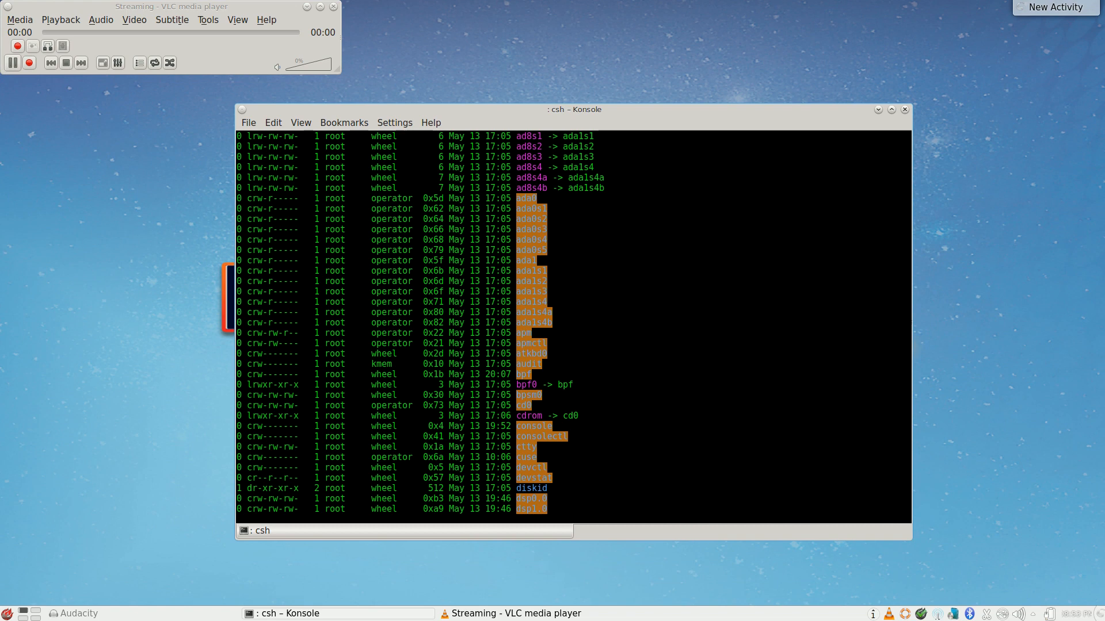
{"action": "scroll", "scroll_direction": "down", "scroll_amount": 3}
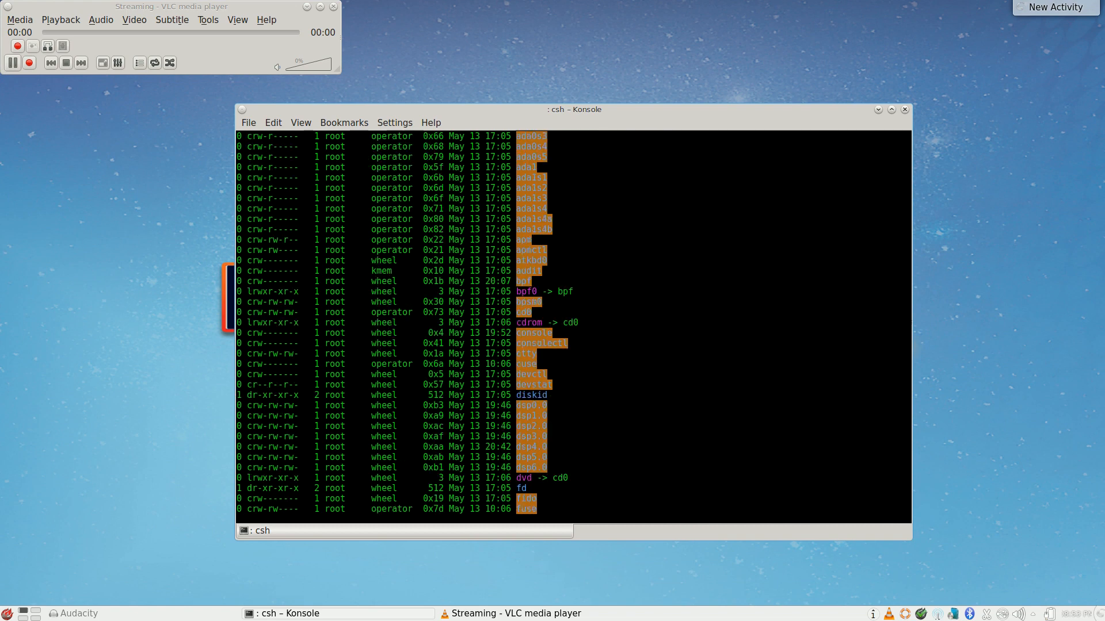
{"action": "scroll", "scroll_direction": "down", "scroll_amount": 3}
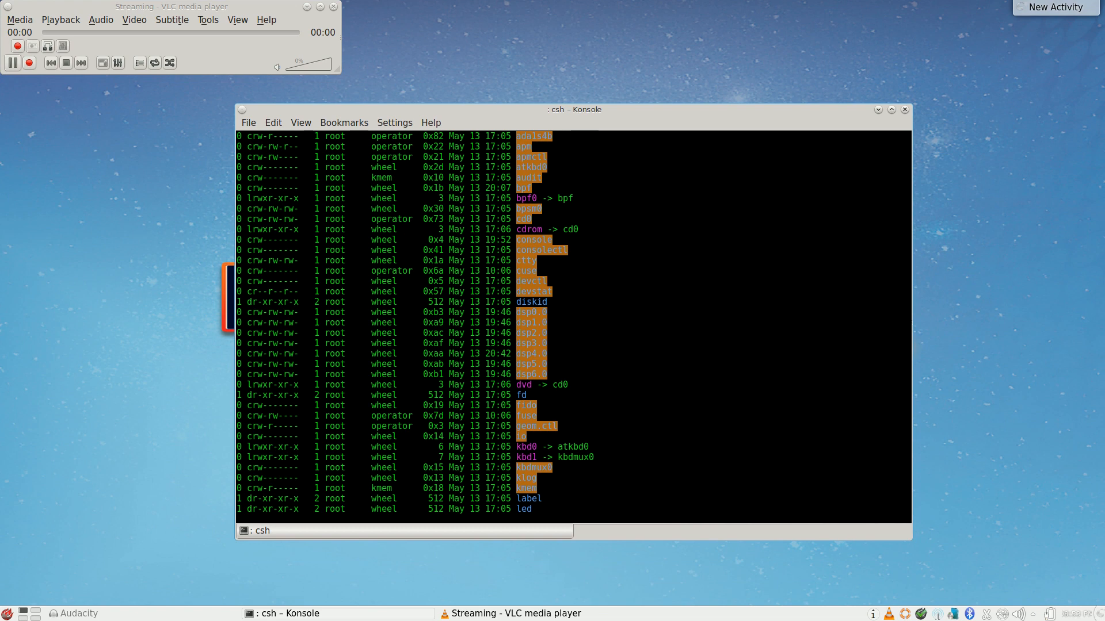
{"action": "scroll", "scroll_direction": "down", "scroll_amount": 3}
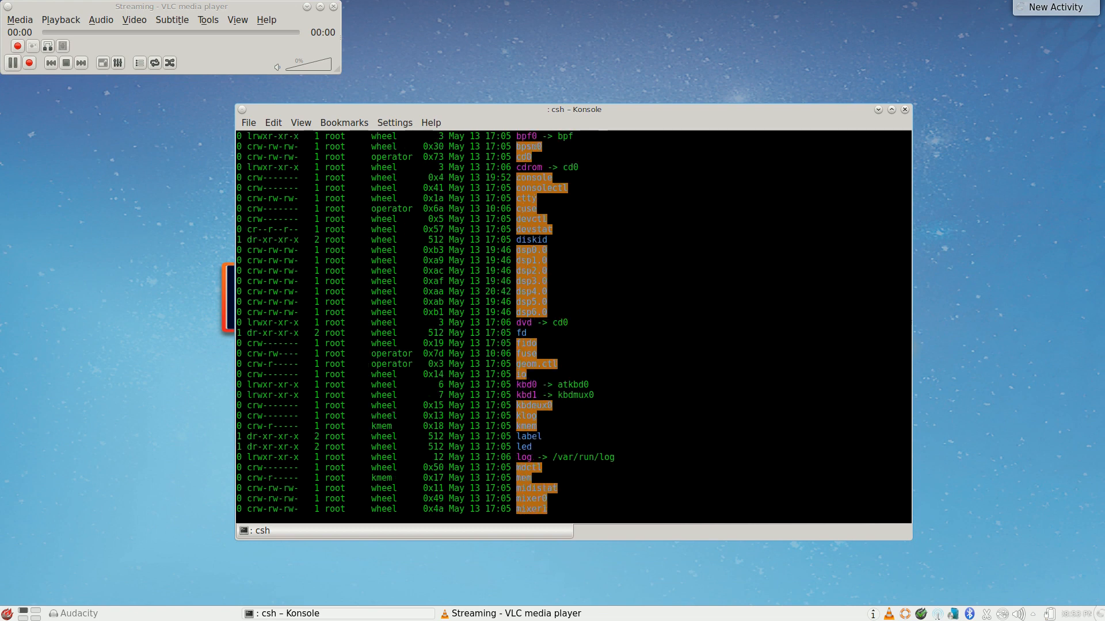
{"action": "scroll", "scroll_direction": "down", "scroll_amount": 3}
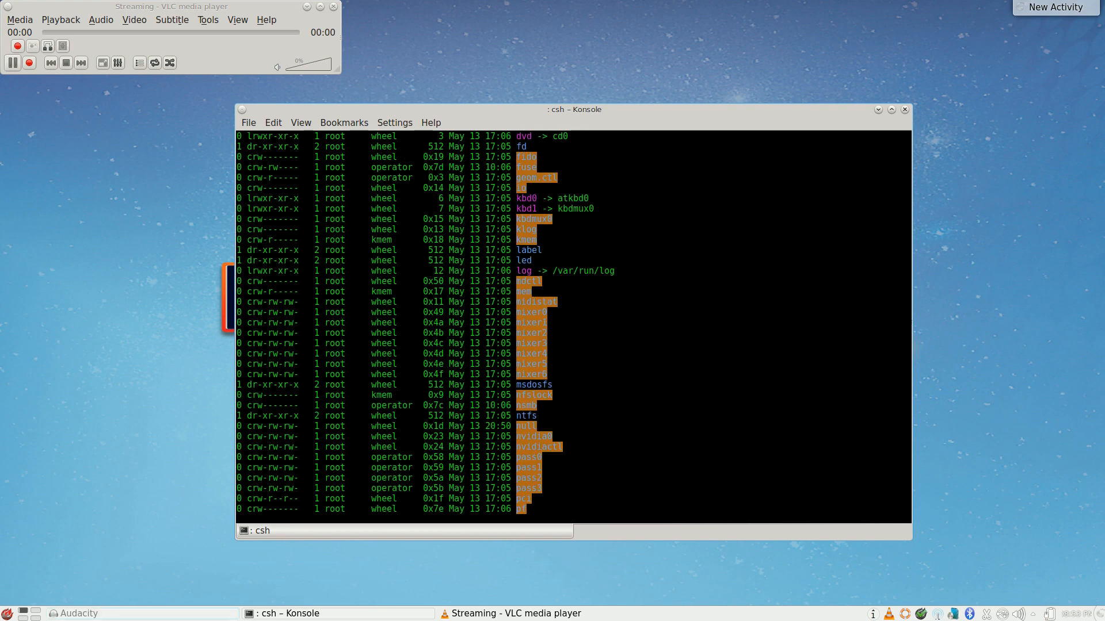
{"action": "left_click", "coordinate": [78, 613]}
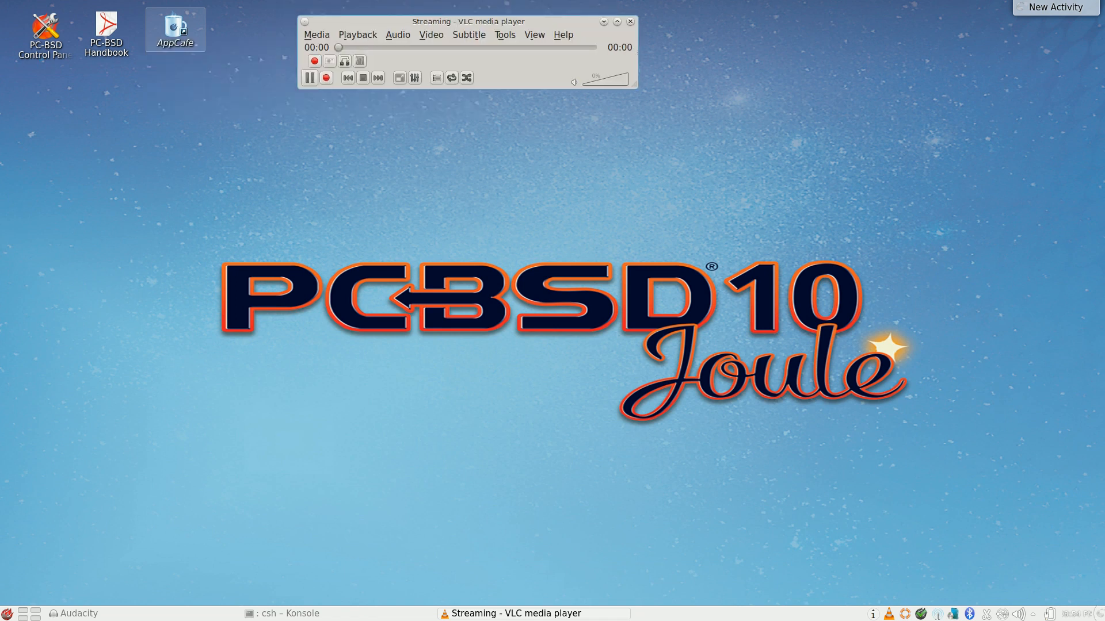
{"action": "mouse_move", "coordinate": [46, 29]}
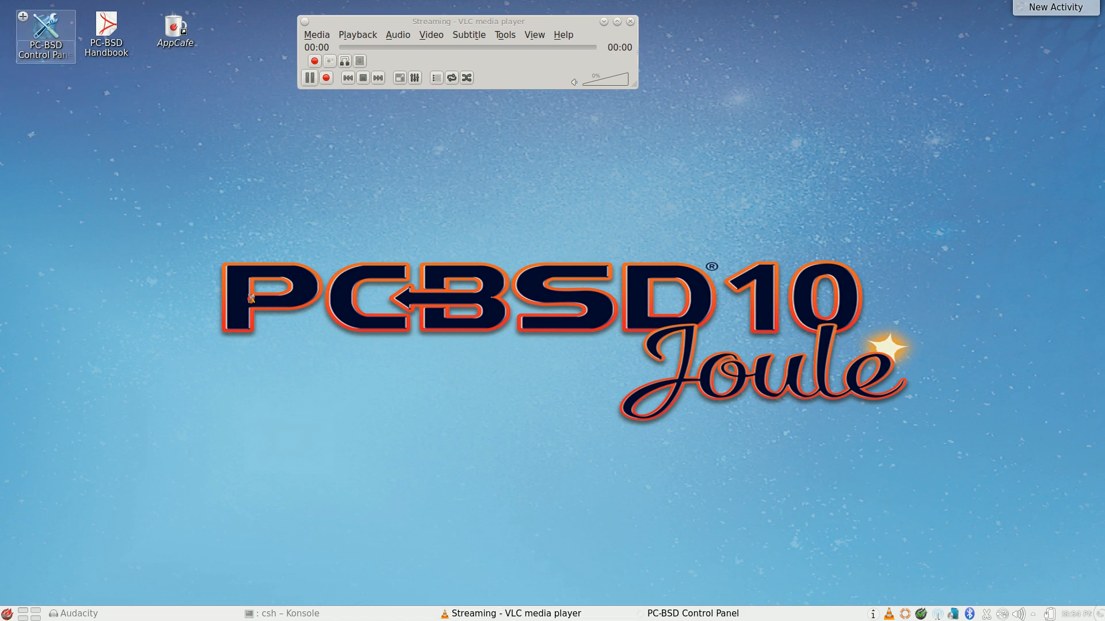
{"action": "mouse_move", "coordinate": [422, 437]}
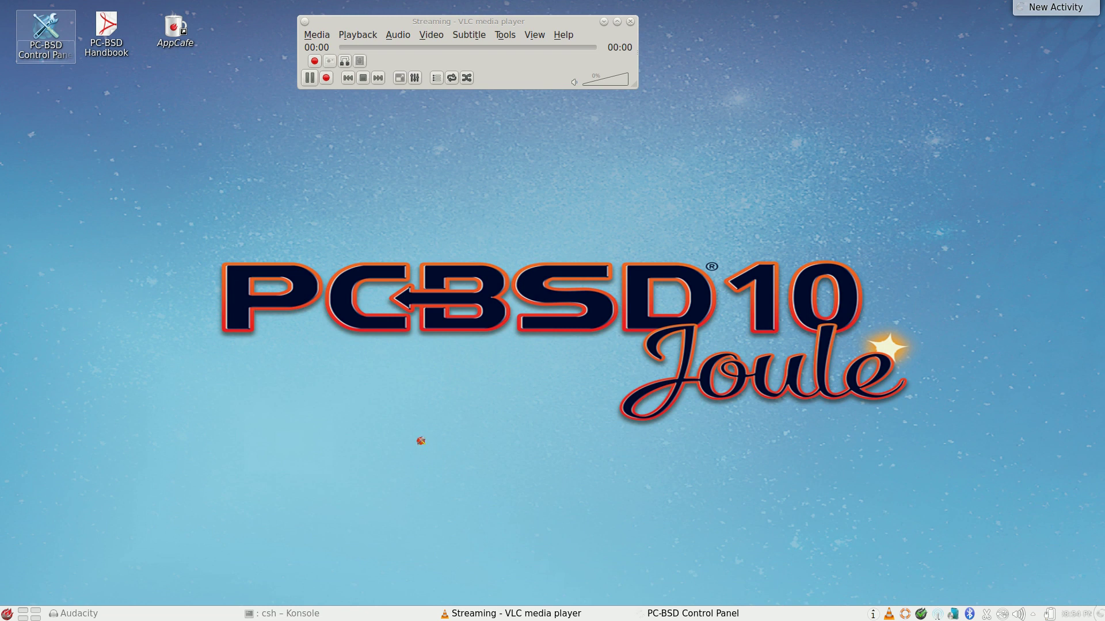
{"action": "mouse_move", "coordinate": [421, 438]}
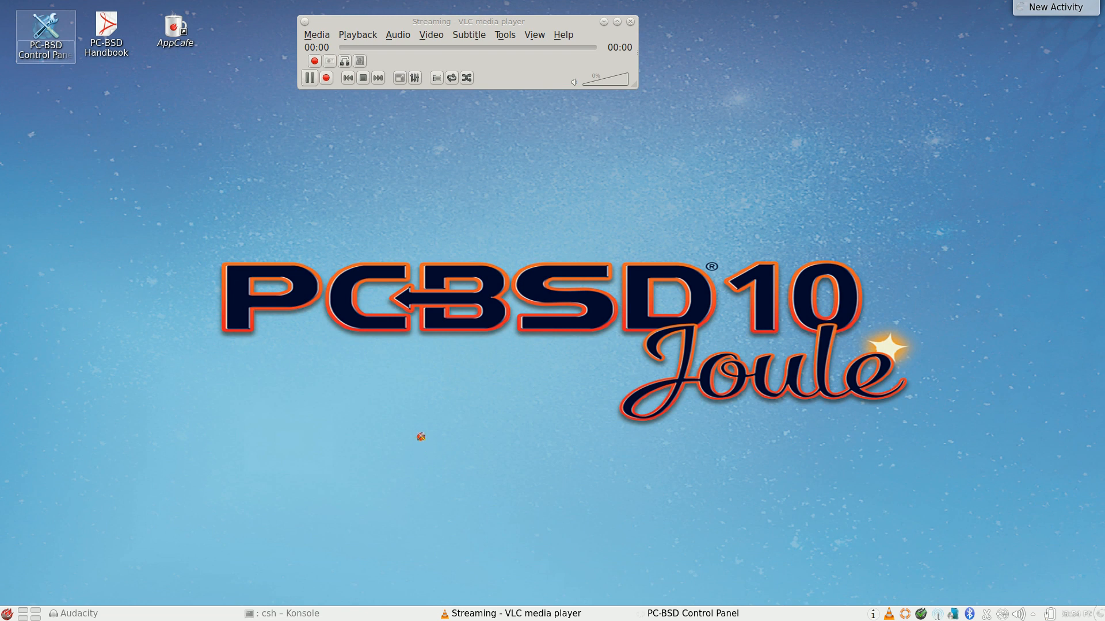
{"action": "mouse_move", "coordinate": [421, 439]}
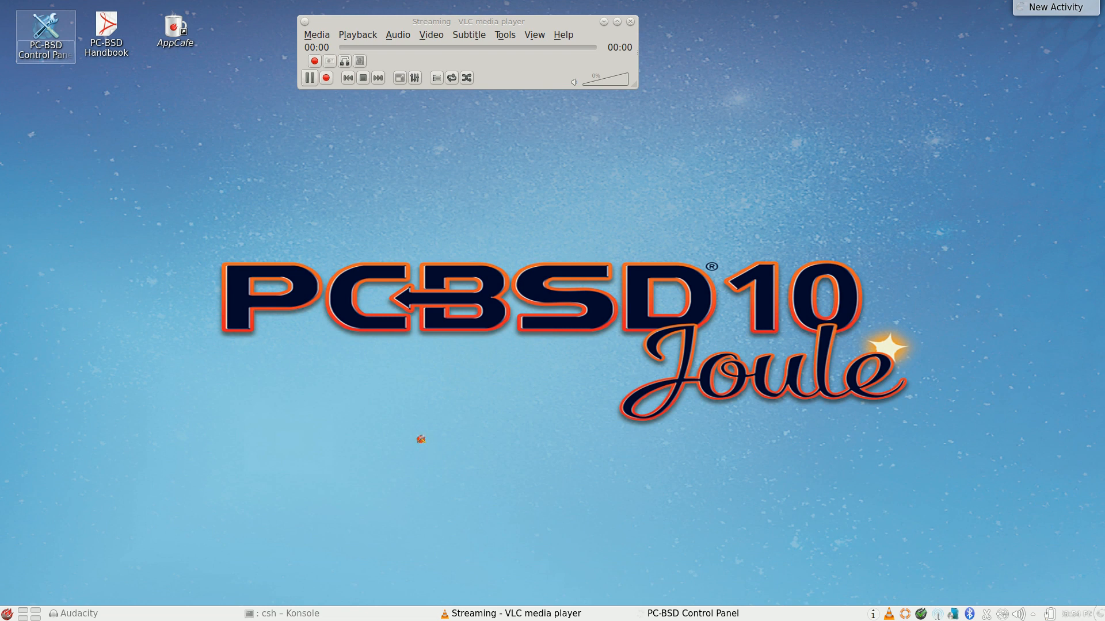
{"action": "mouse_move", "coordinate": [421, 444]}
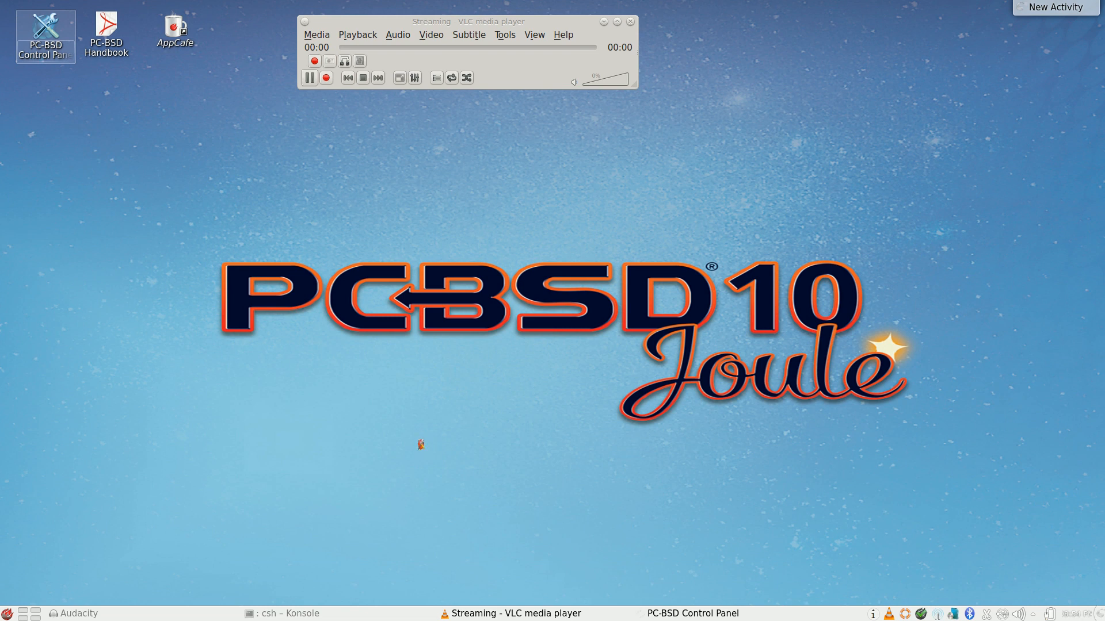
{"action": "mouse_move", "coordinate": [187, 175]}
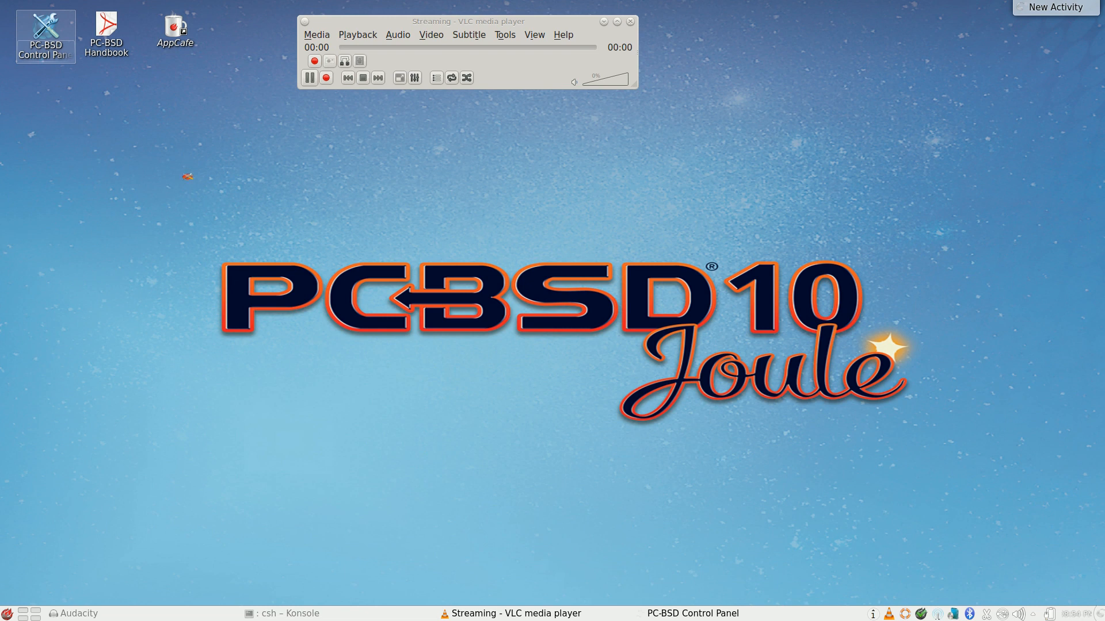
{"action": "mouse_move", "coordinate": [375, 421]}
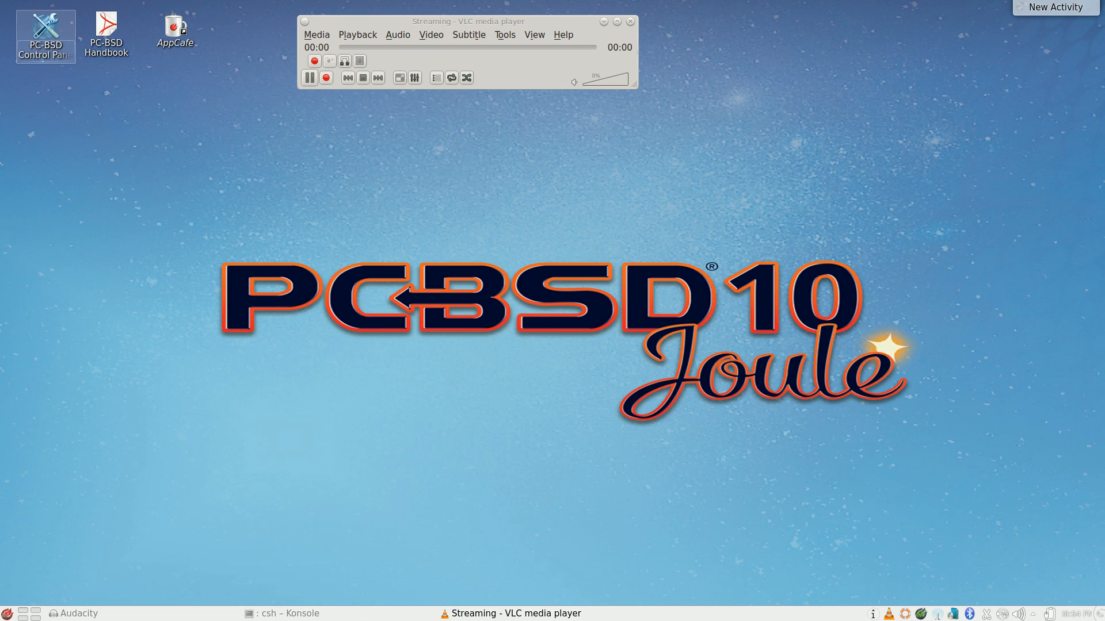
{"action": "mouse_move", "coordinate": [7, 613]}
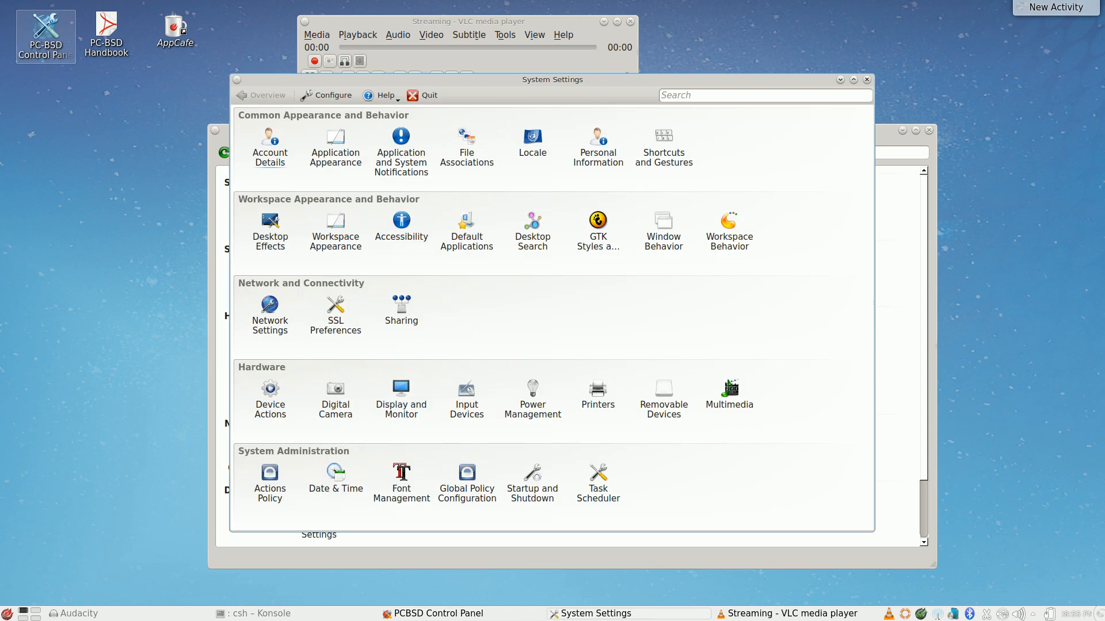
{"action": "mouse_move", "coordinate": [467, 389]}
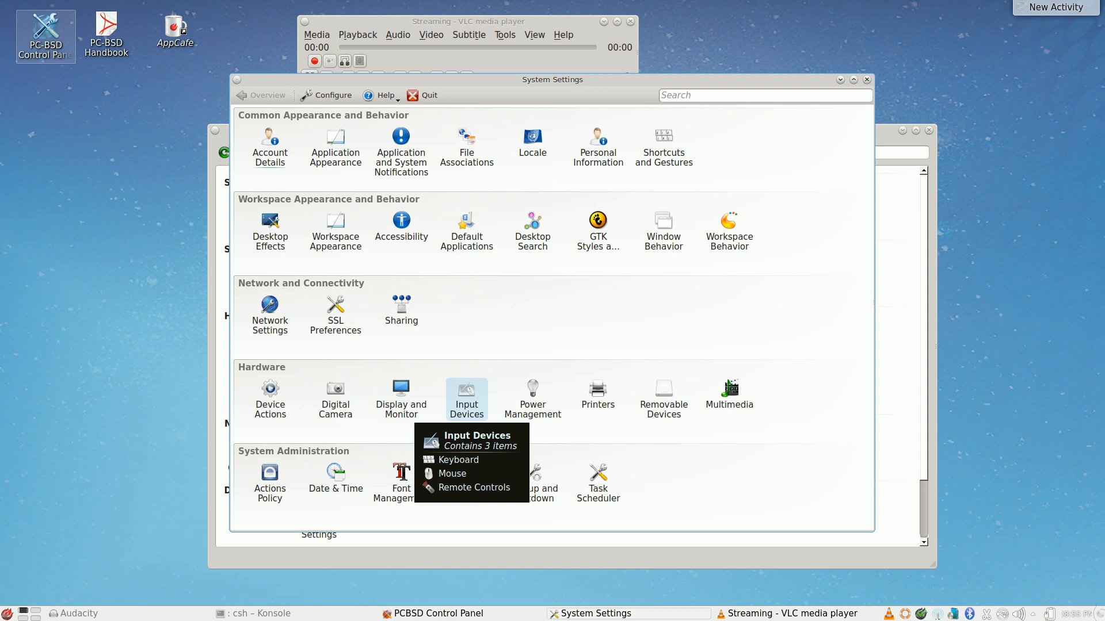
Browse Input Devices > Mouse, its Advanced and Mouse Navigation pages, then close System Settings
{"action": "left_click", "coordinate": [458, 460]}
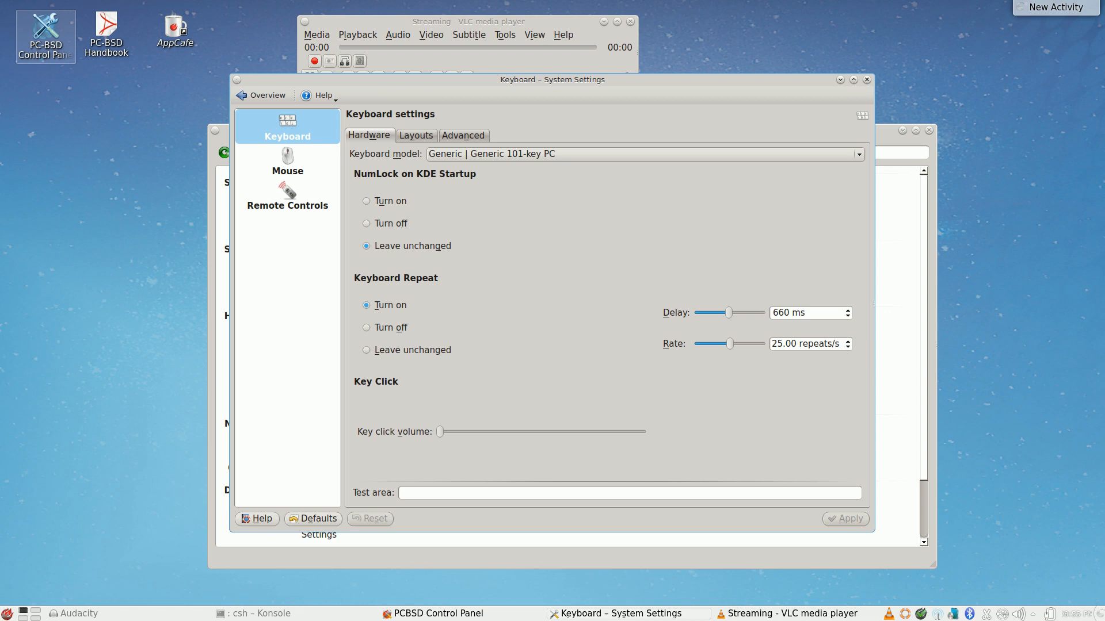
{"action": "mouse_move", "coordinate": [287, 163]}
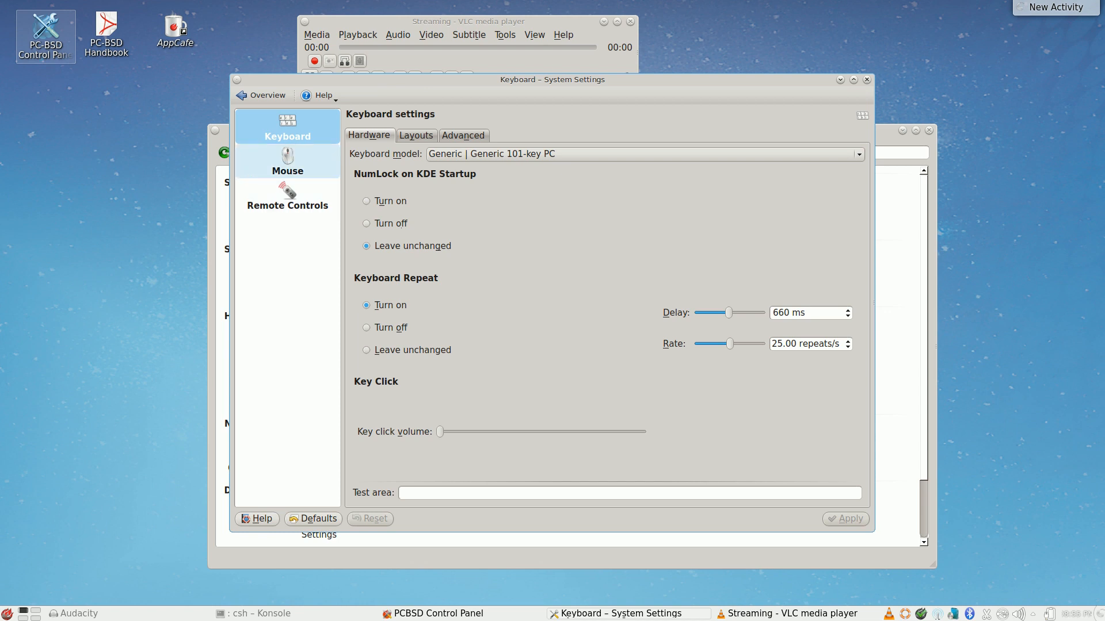
{"action": "left_click", "coordinate": [287, 163]}
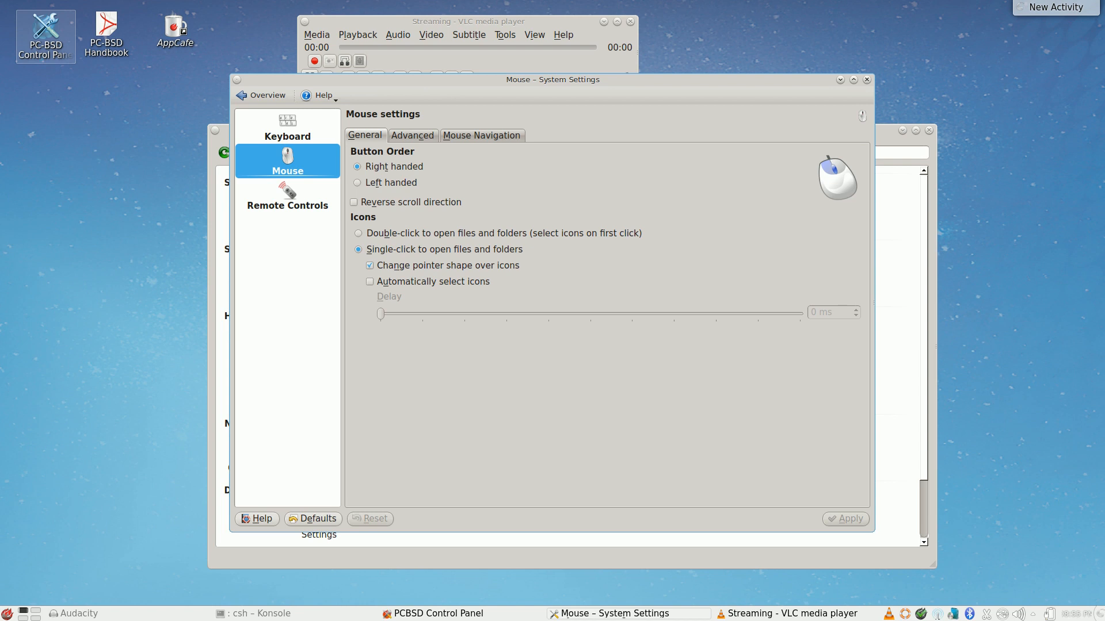
{"action": "left_click", "coordinate": [412, 136]}
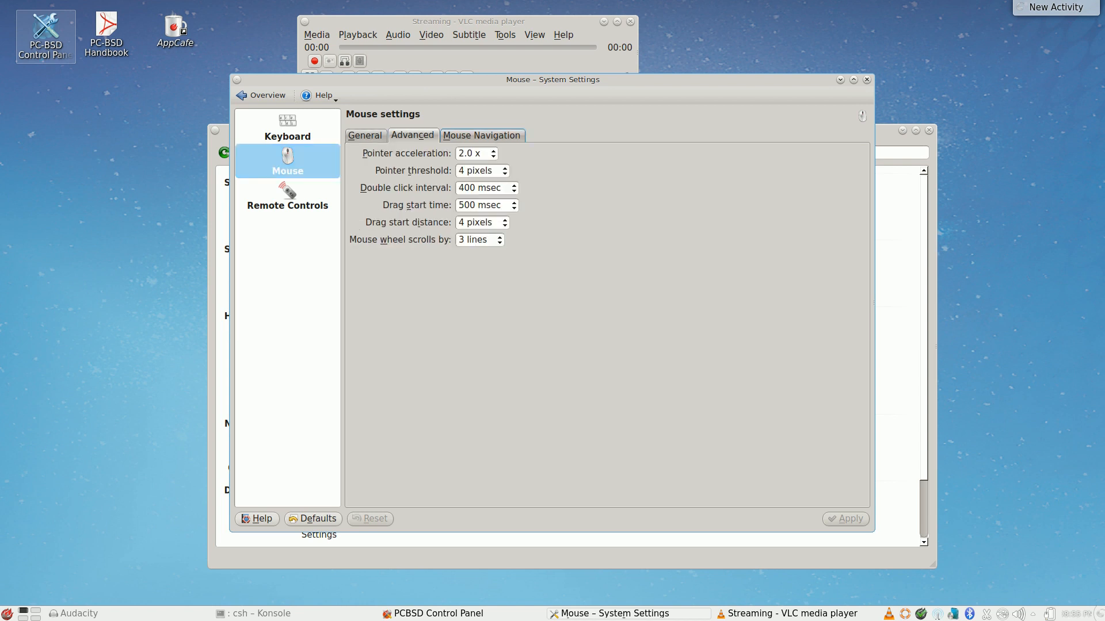
{"action": "left_click", "coordinate": [481, 136]}
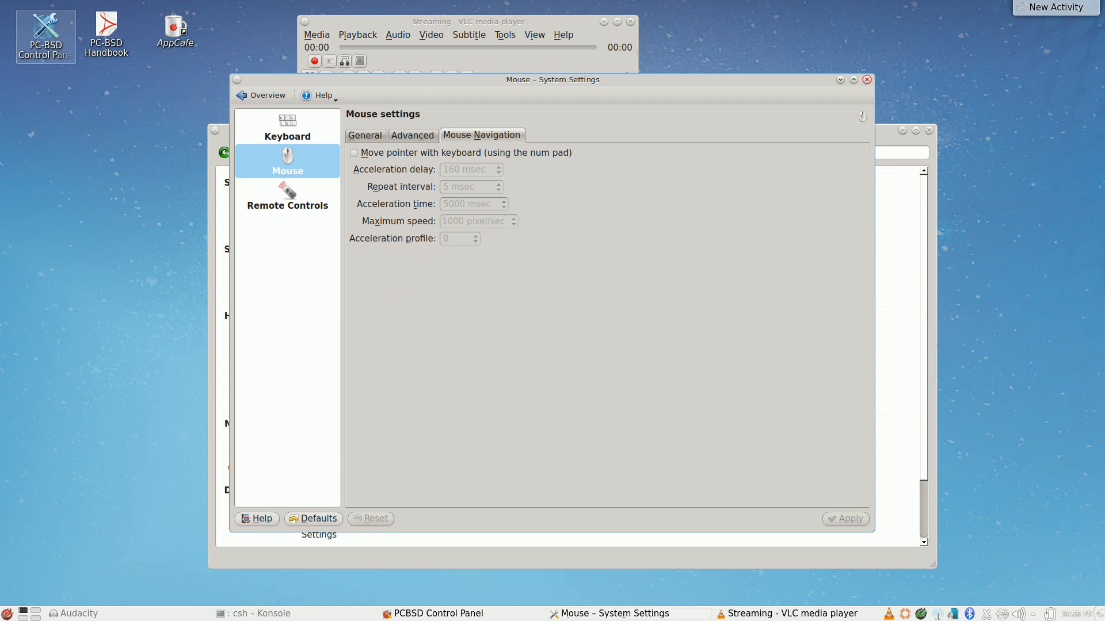
{"action": "left_click", "coordinate": [867, 79]}
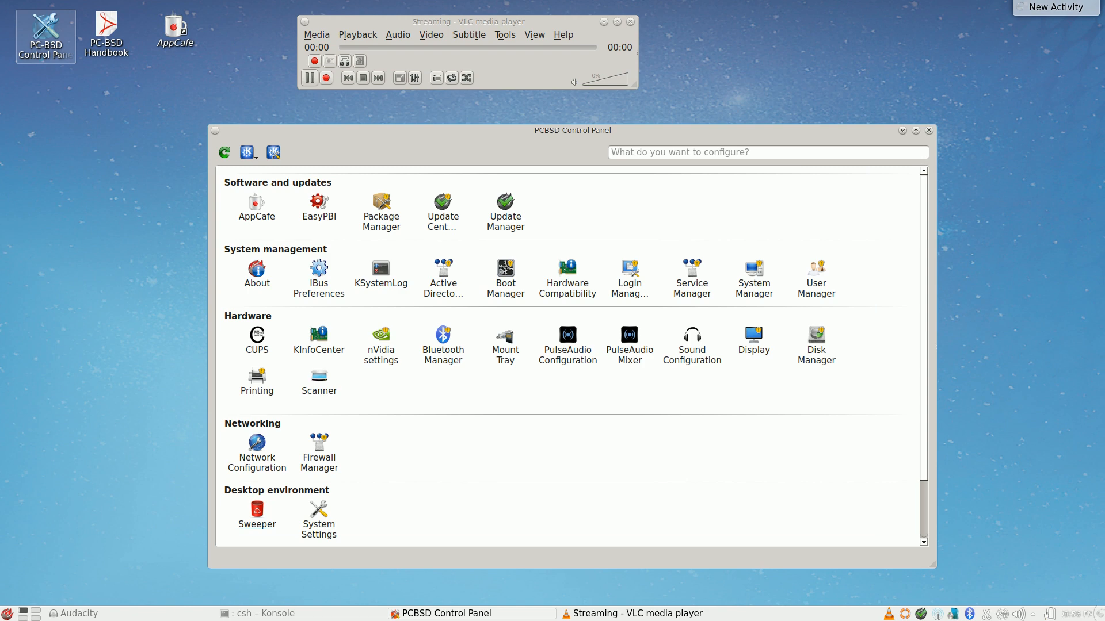
Close the Control Panel and launch Konqueror via the launcher search 'konq'
{"action": "left_click", "coordinate": [929, 130]}
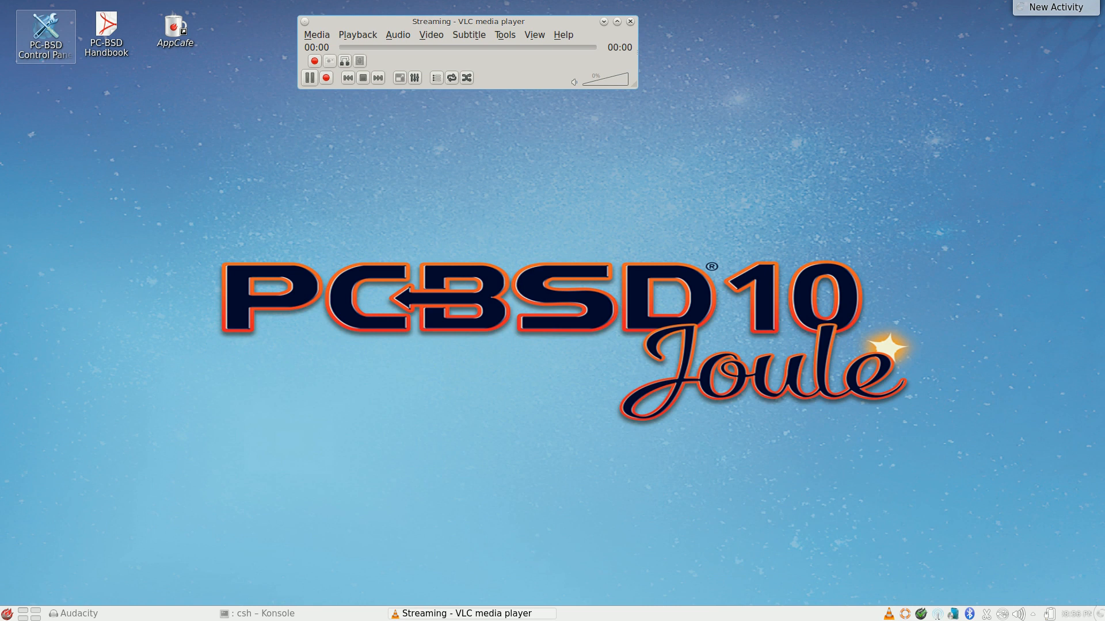
{"action": "left_click", "coordinate": [6, 612]}
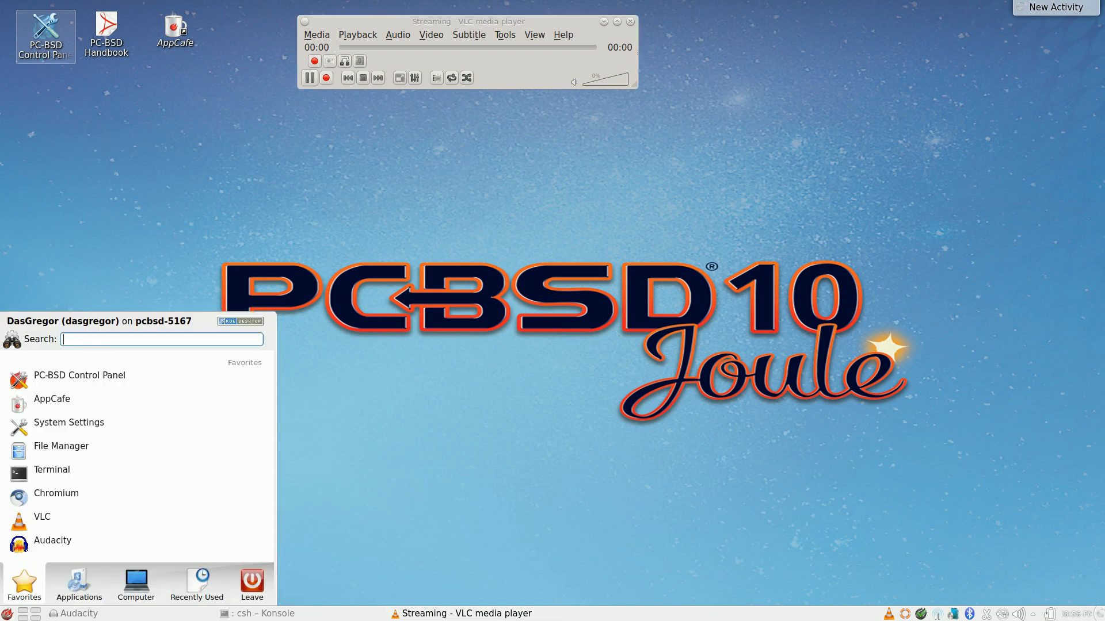
{"action": "type", "text": "konquer"}
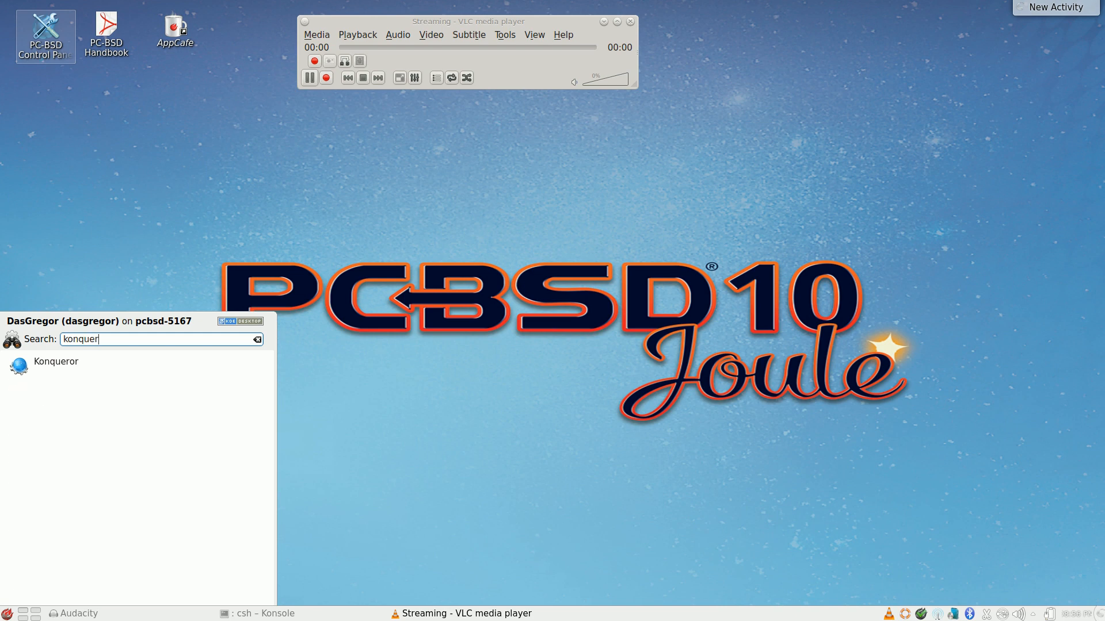
{"action": "left_click", "coordinate": [55, 362]}
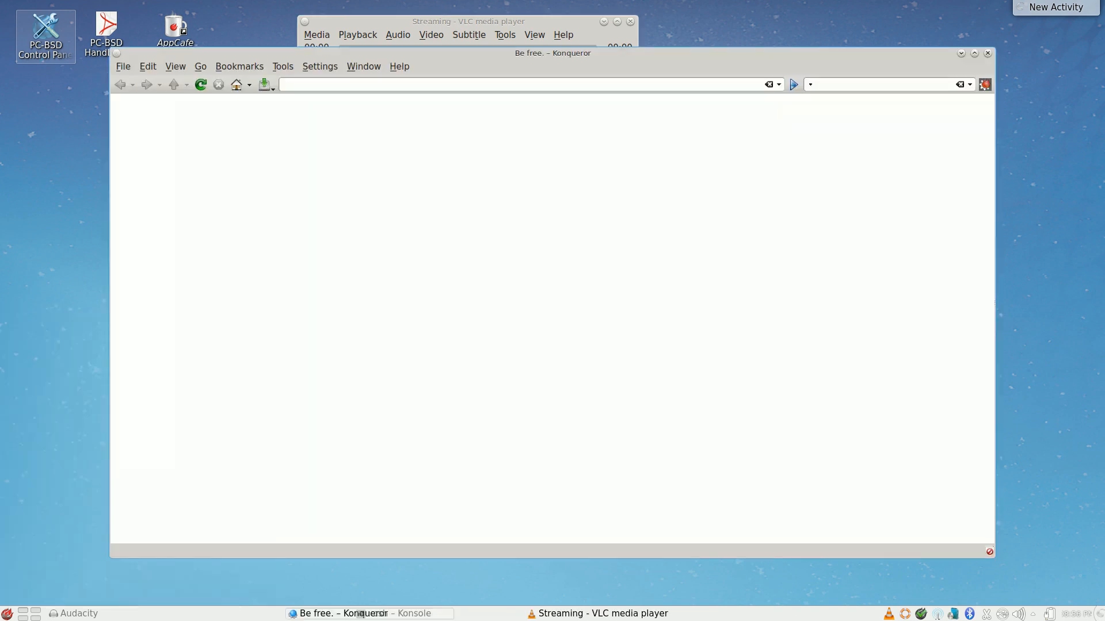
View Help > About KDE in Konqueror, dismiss it, then close the browser
{"action": "left_click", "coordinate": [398, 66]}
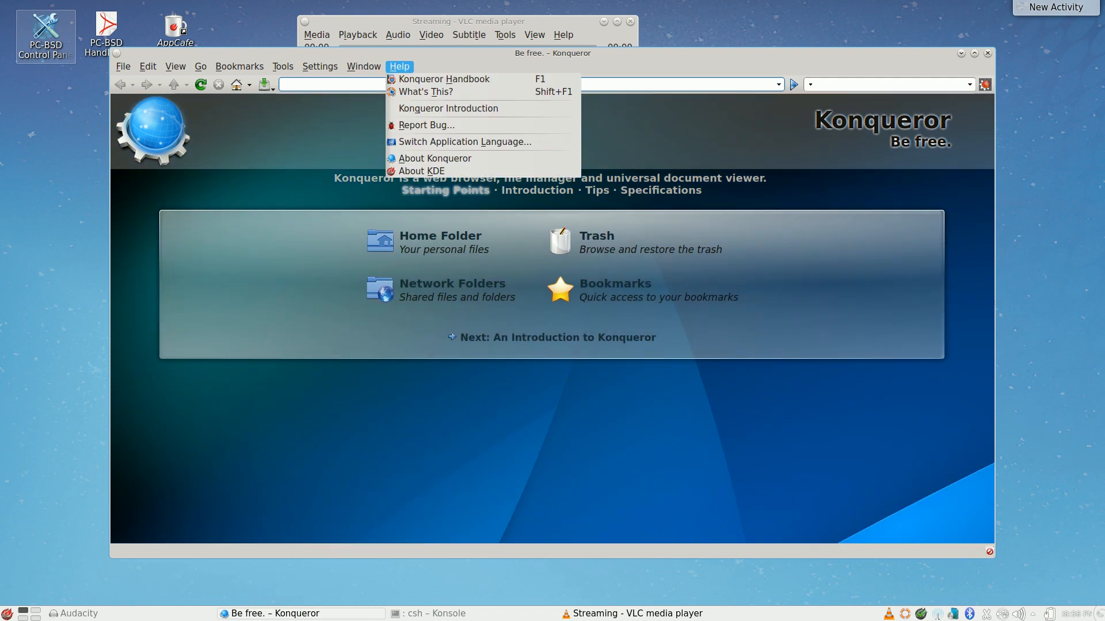
{"action": "left_click", "coordinate": [421, 170]}
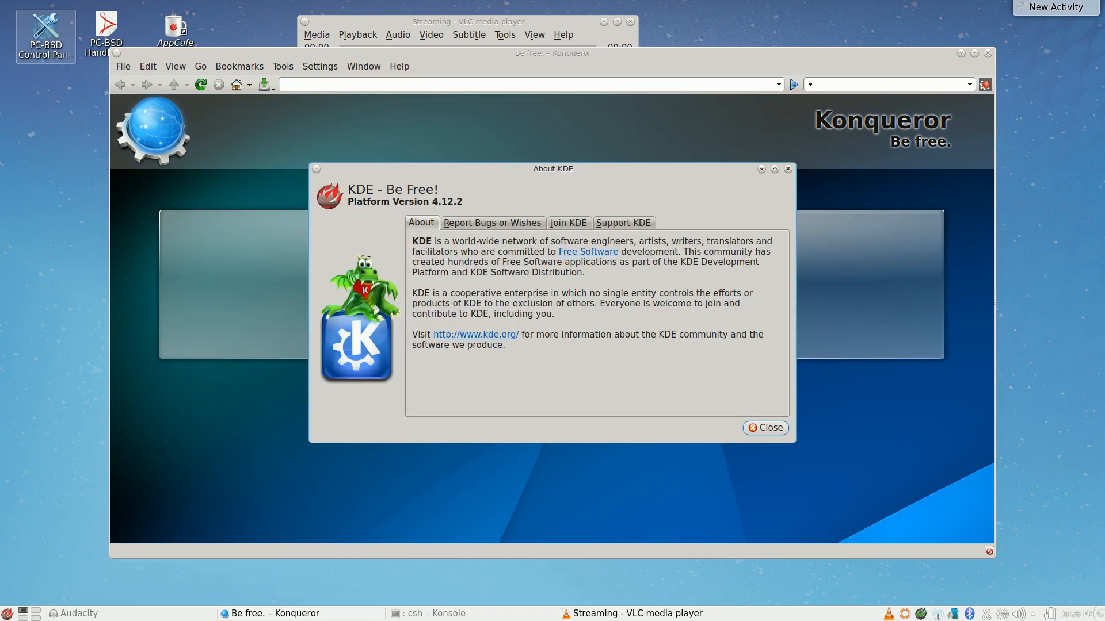
{"action": "left_click", "coordinate": [765, 427]}
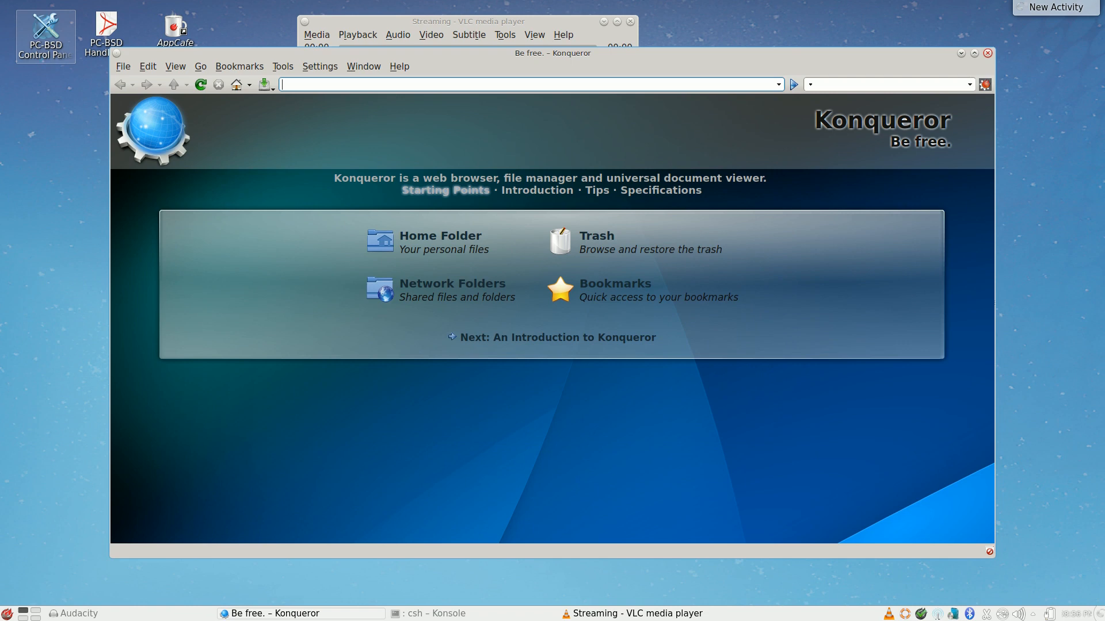
{"action": "left_click", "coordinate": [987, 53]}
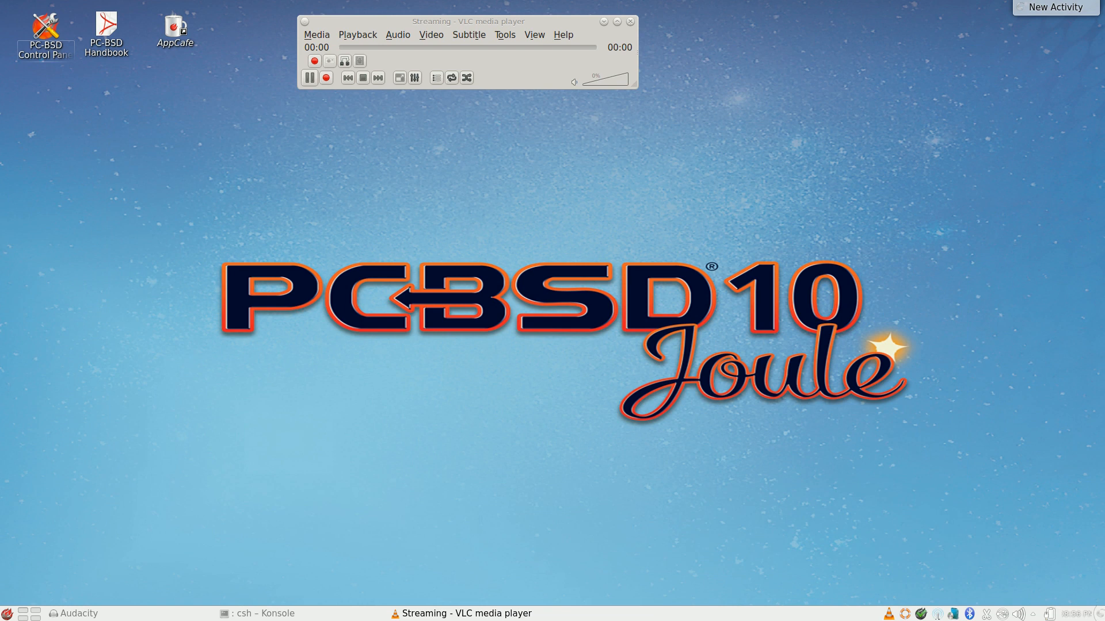
Move the VLC streaming player window to the top centre of the desktop
{"action": "left_click_drag", "start_coordinate": [467, 20], "coordinate": [577, 49]}
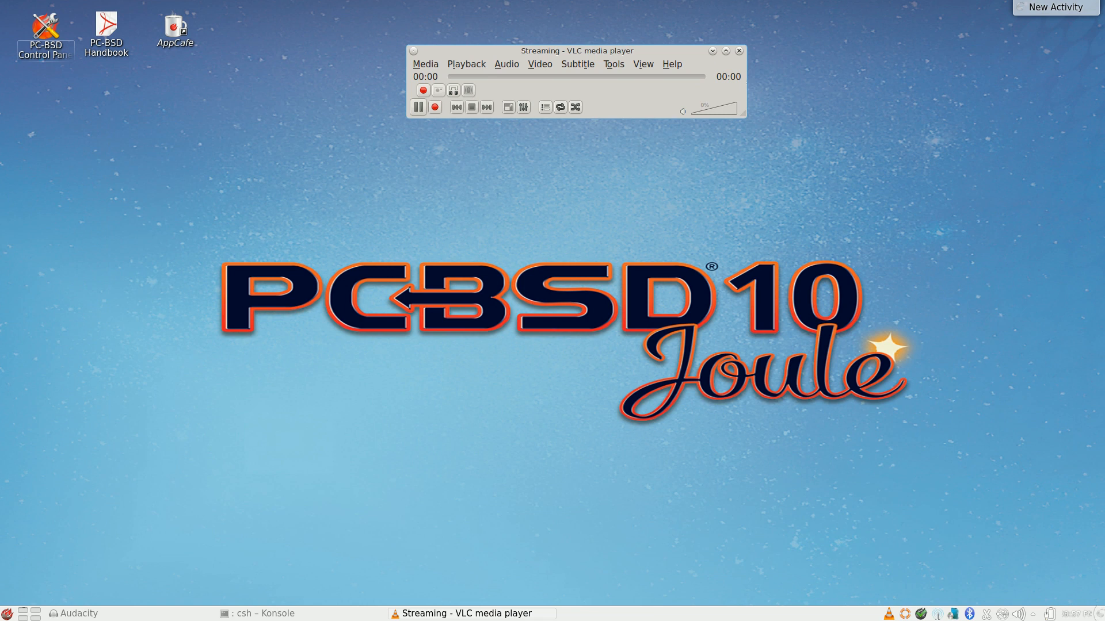
Launch AppCafe from the desktop and switch to browsing apps available to install
{"action": "double_click", "coordinate": [175, 27]}
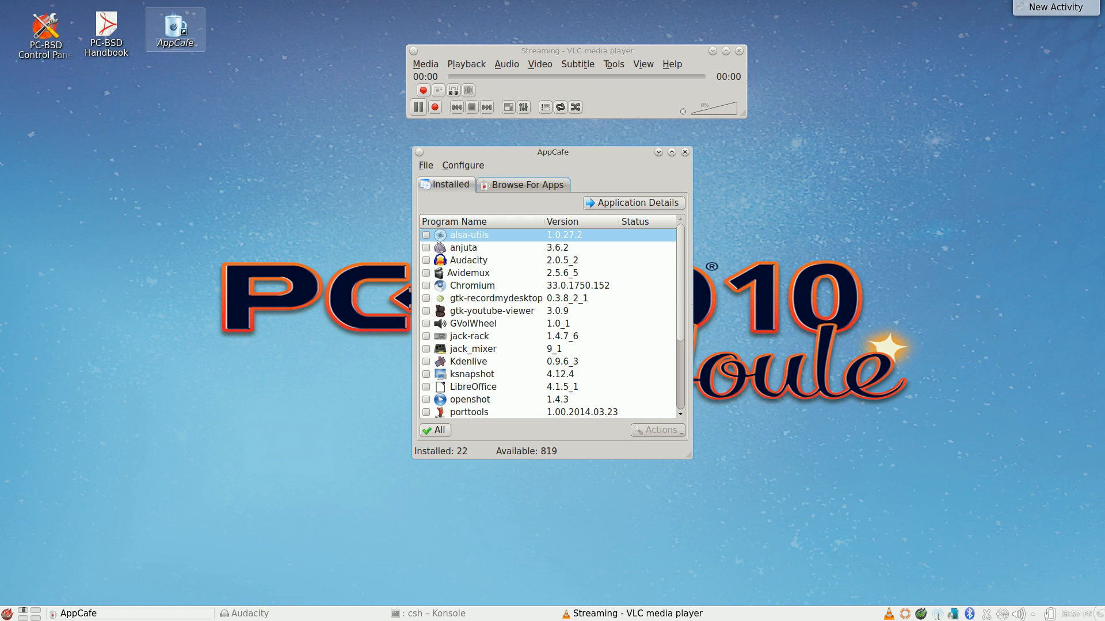
{"action": "left_click", "coordinate": [527, 185]}
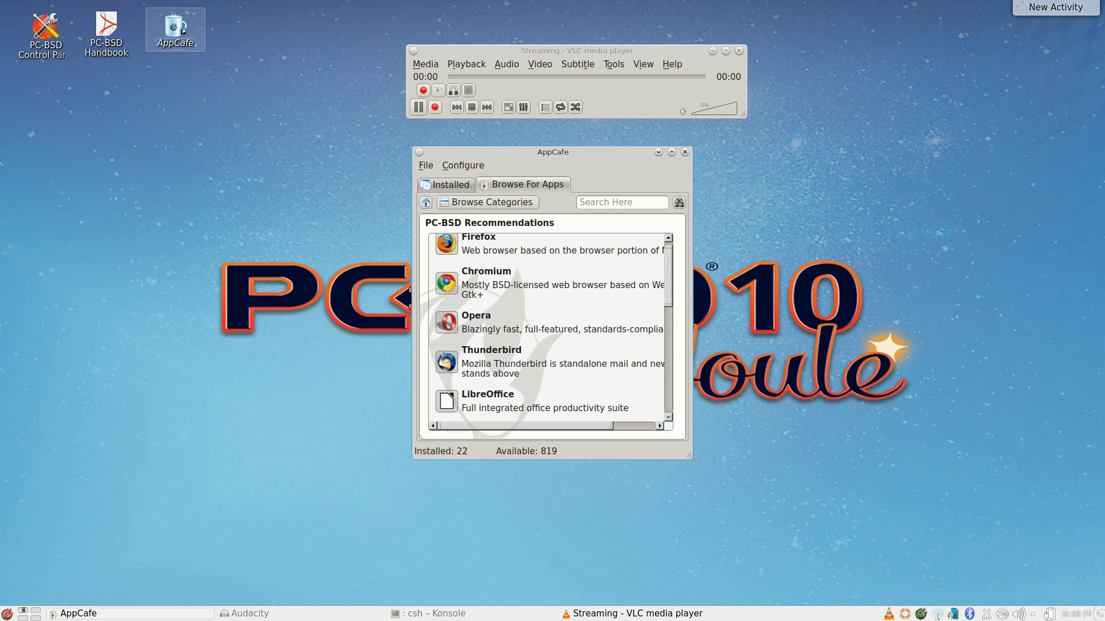
Look through the recommended apps, then show the full list of software categories
{"action": "scroll", "scroll_direction": "down", "scroll_amount": 3}
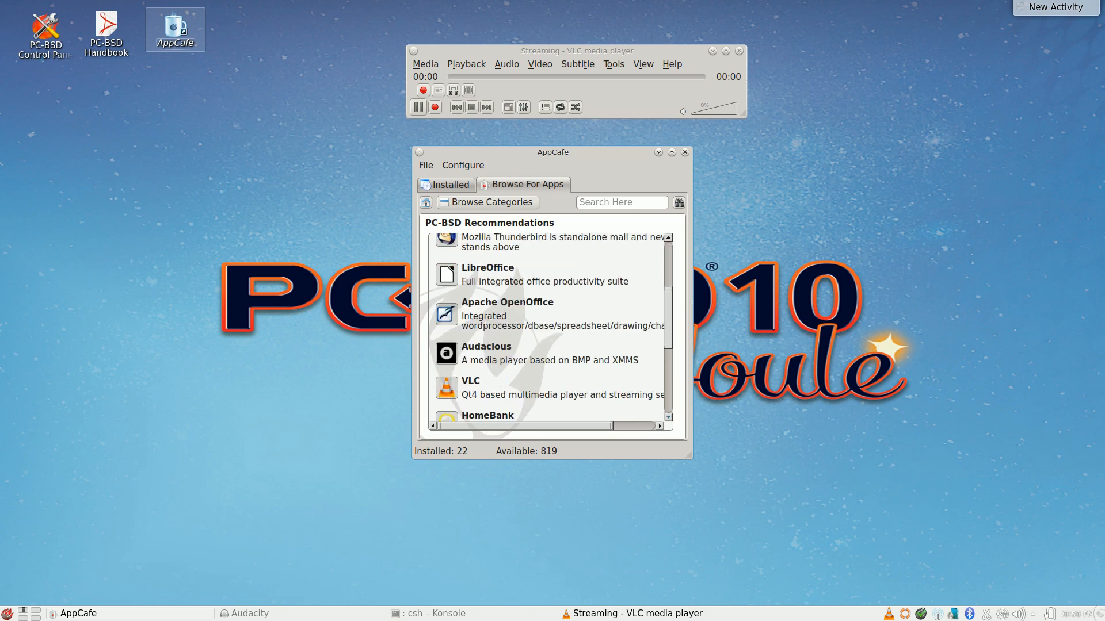
{"action": "scroll", "scroll_direction": "down", "scroll_amount": 3}
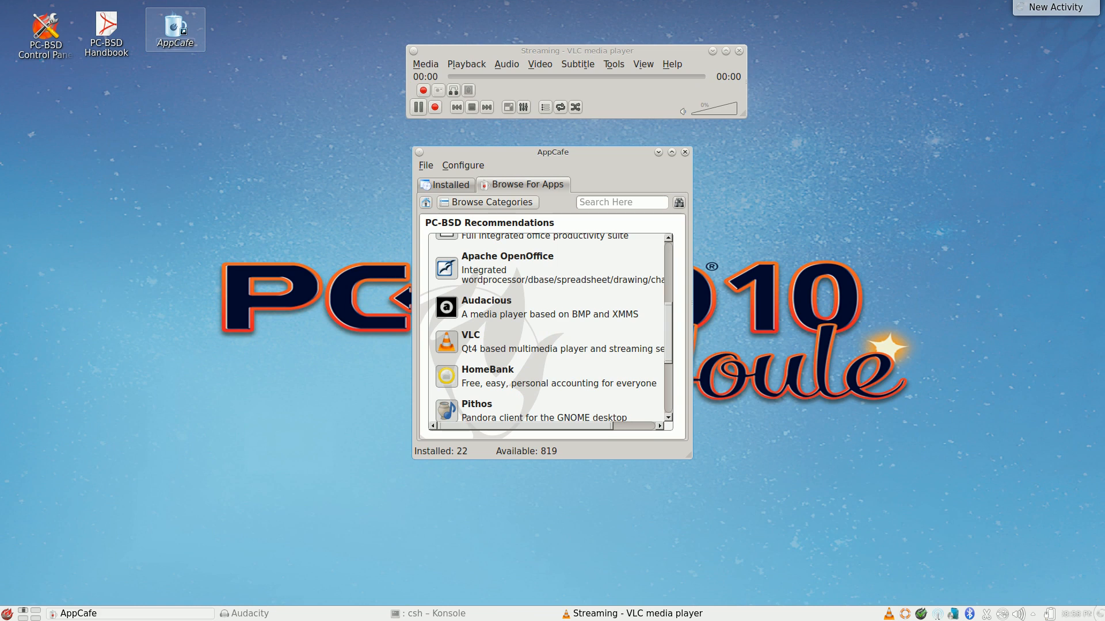
{"action": "scroll", "scroll_direction": "down", "scroll_amount": 3}
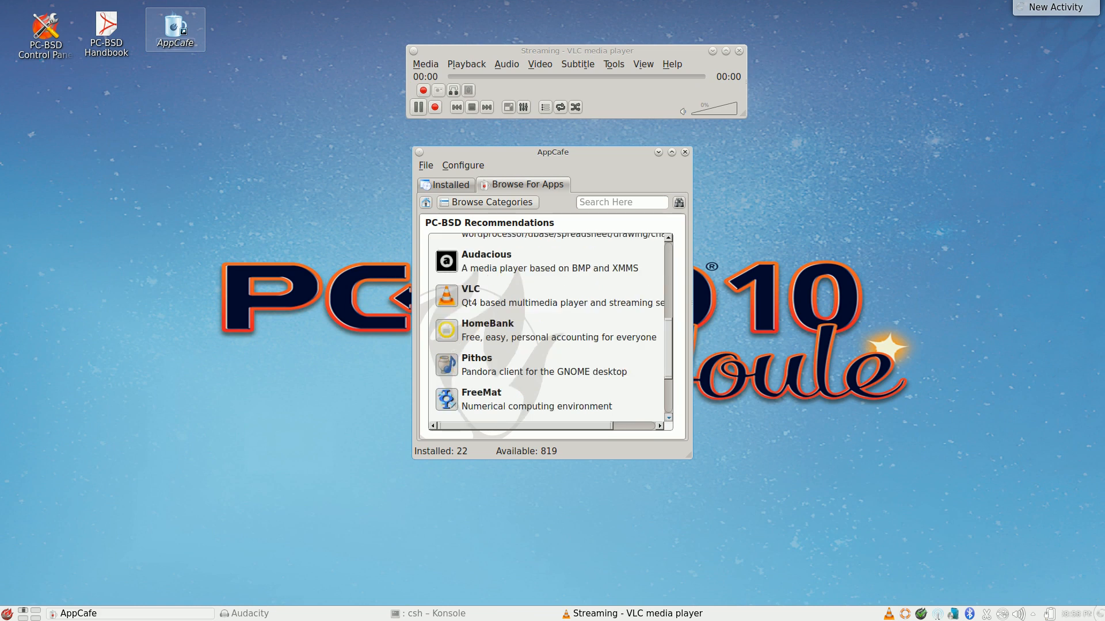
{"action": "scroll", "scroll_direction": "down", "scroll_amount": 3}
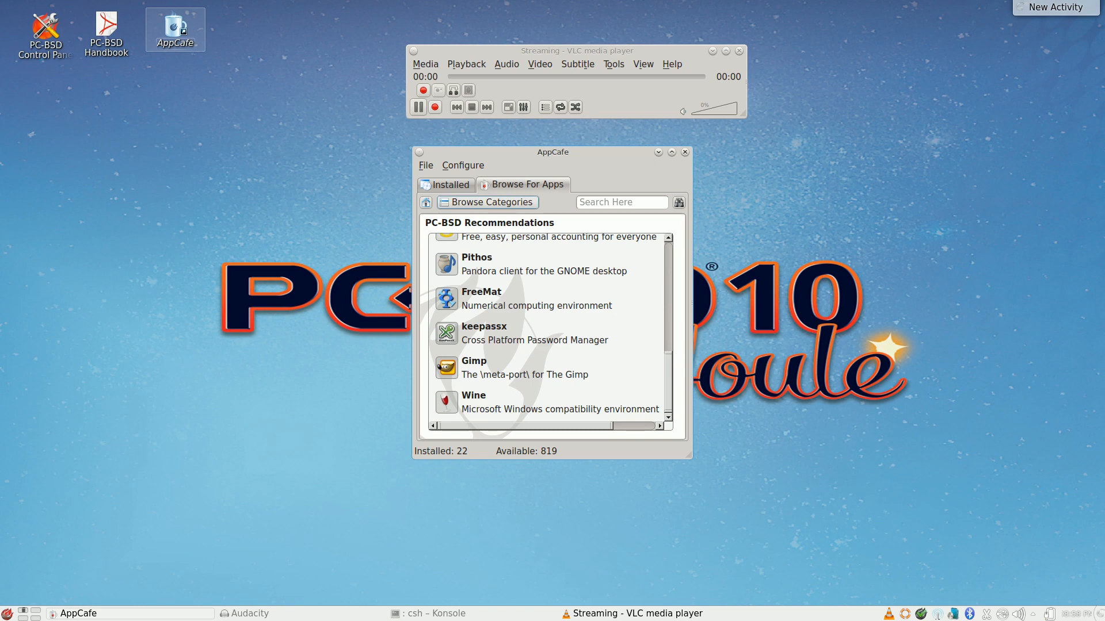
{"action": "left_click", "coordinate": [488, 201]}
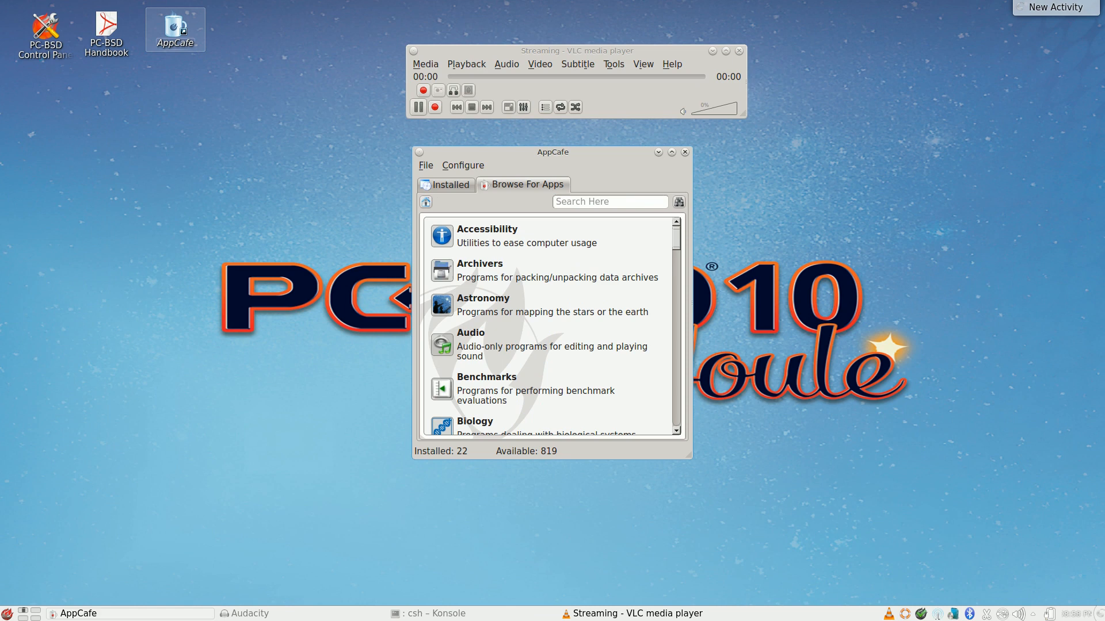
Browse the Games category, scrolling through its list of apps
{"action": "scroll", "scroll_direction": "down", "scroll_amount": 3}
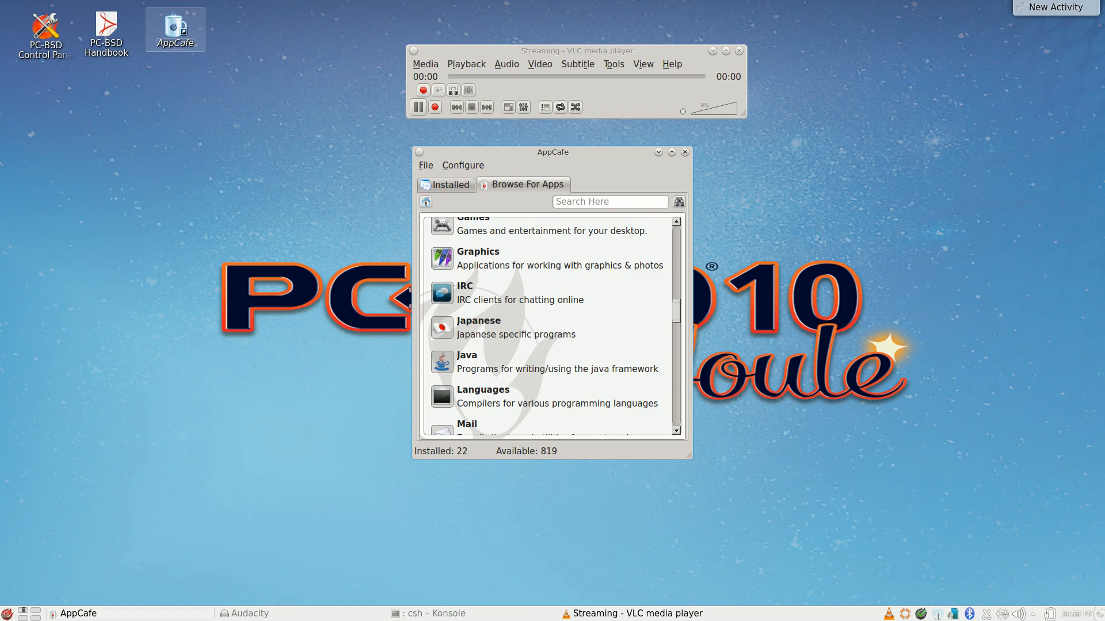
{"action": "left_click", "coordinate": [493, 223]}
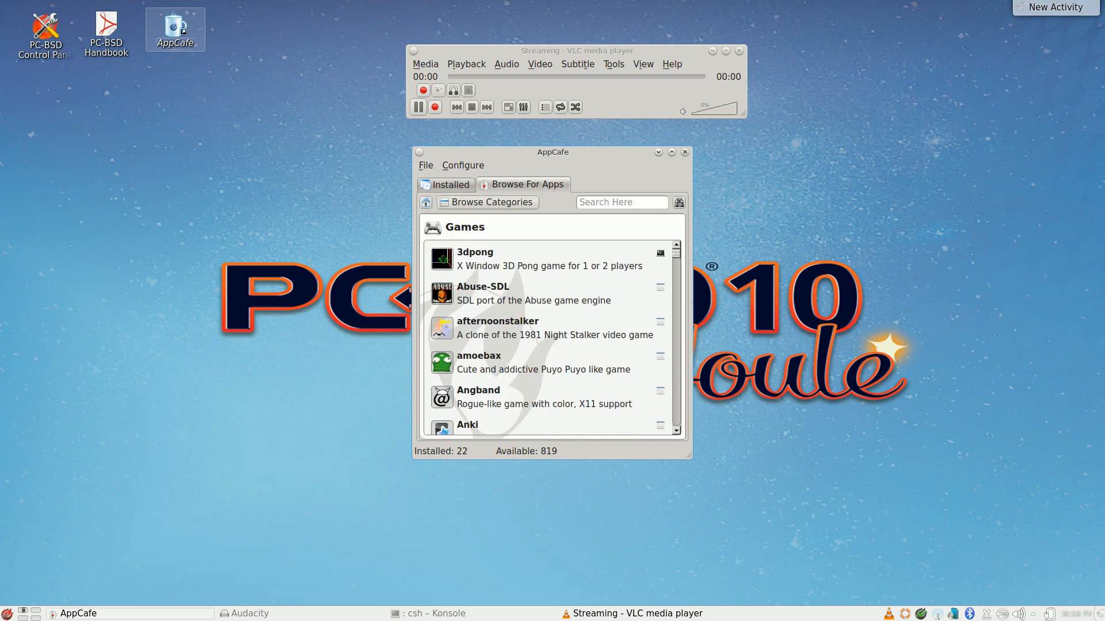
{"action": "scroll", "scroll_direction": "down", "scroll_amount": 3}
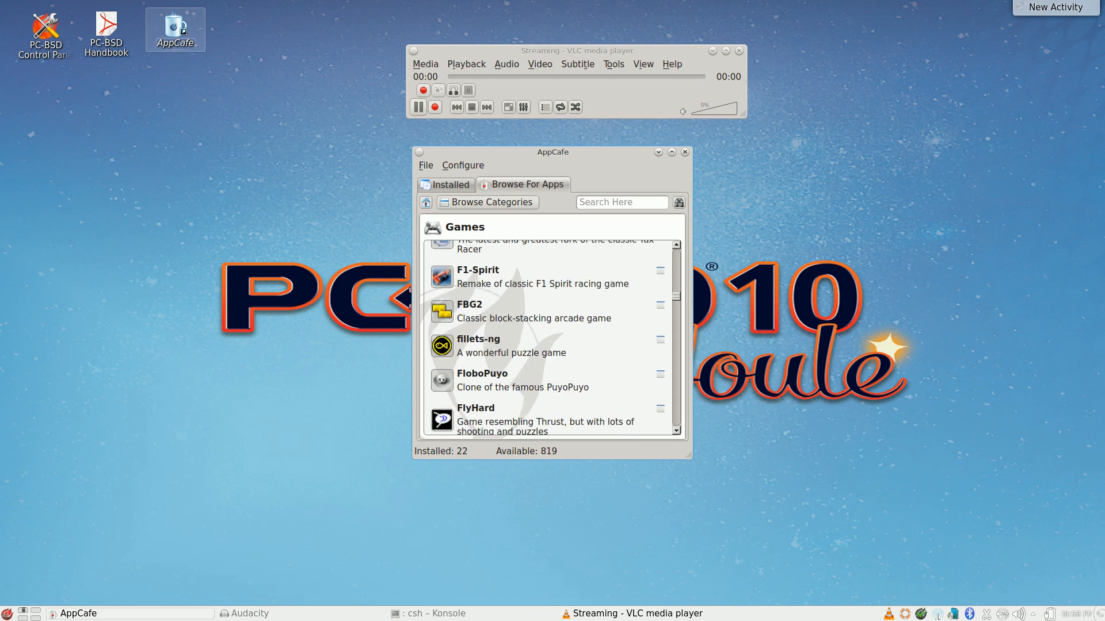
{"action": "scroll", "scroll_direction": "down", "scroll_amount": 3}
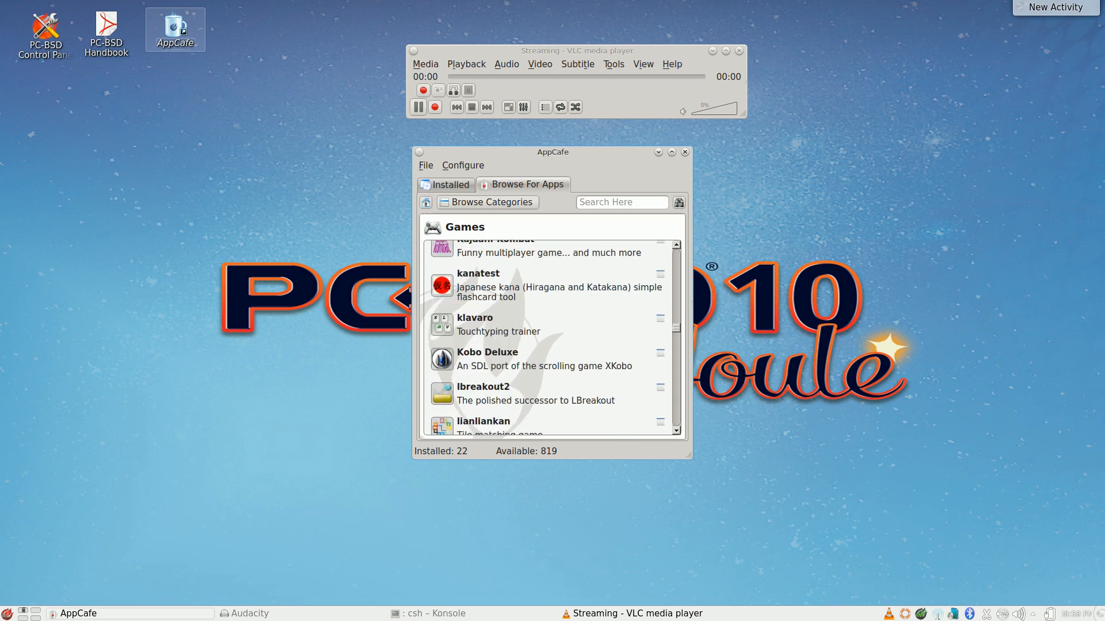
{"action": "scroll", "scroll_direction": "down", "scroll_amount": 3}
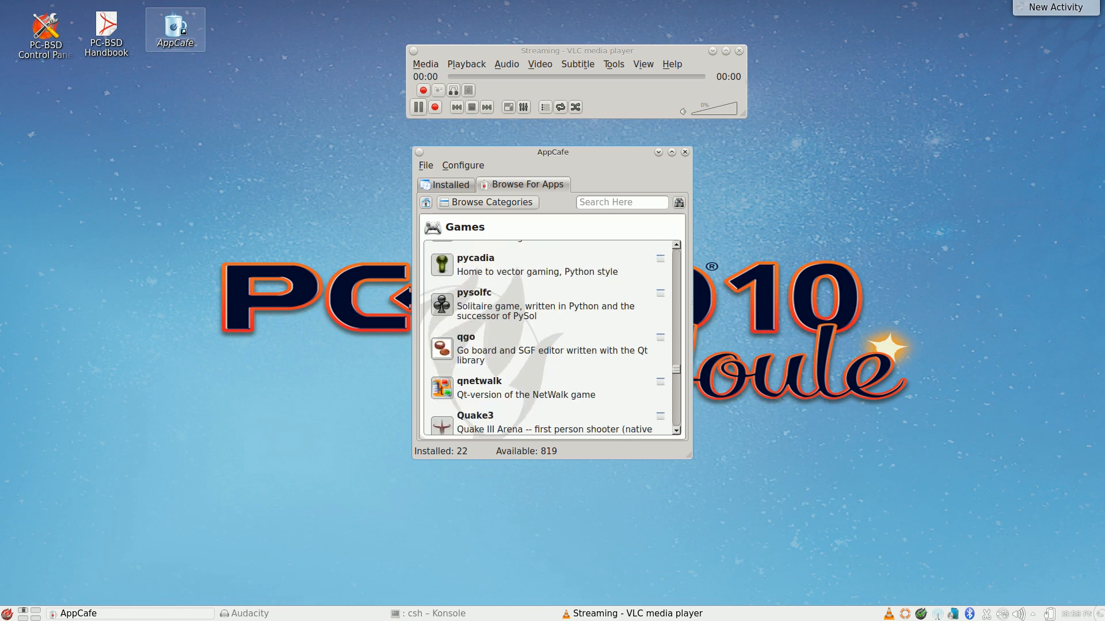
{"action": "scroll", "scroll_direction": "down", "scroll_amount": 3}
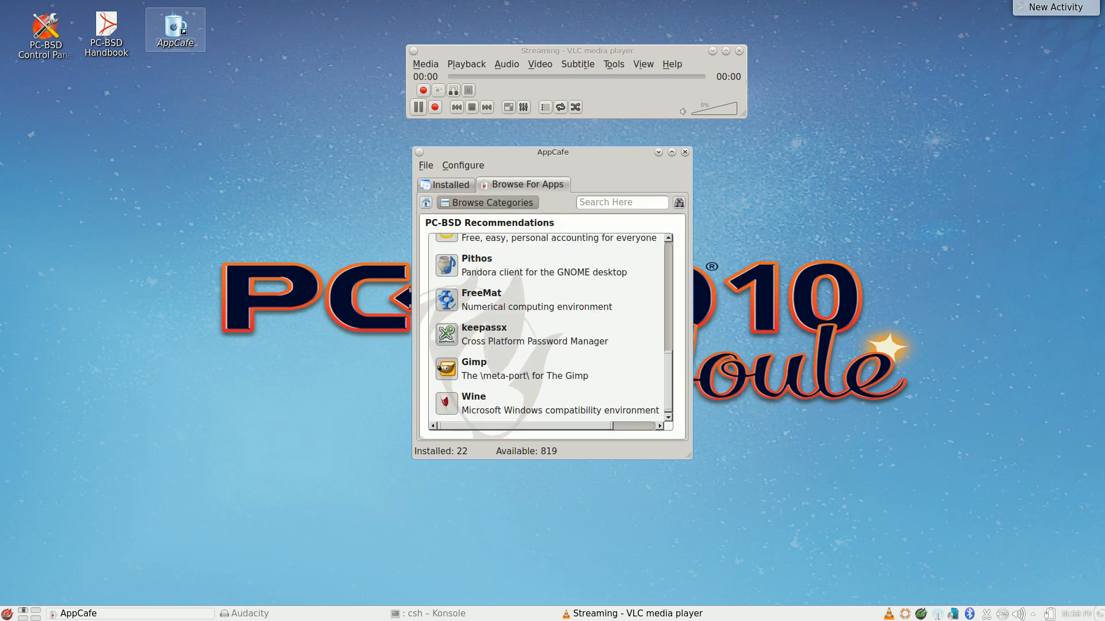
Browse the Multimedia category's app list, then bring the Konsole terminal back to the front
{"action": "left_click", "coordinate": [486, 202]}
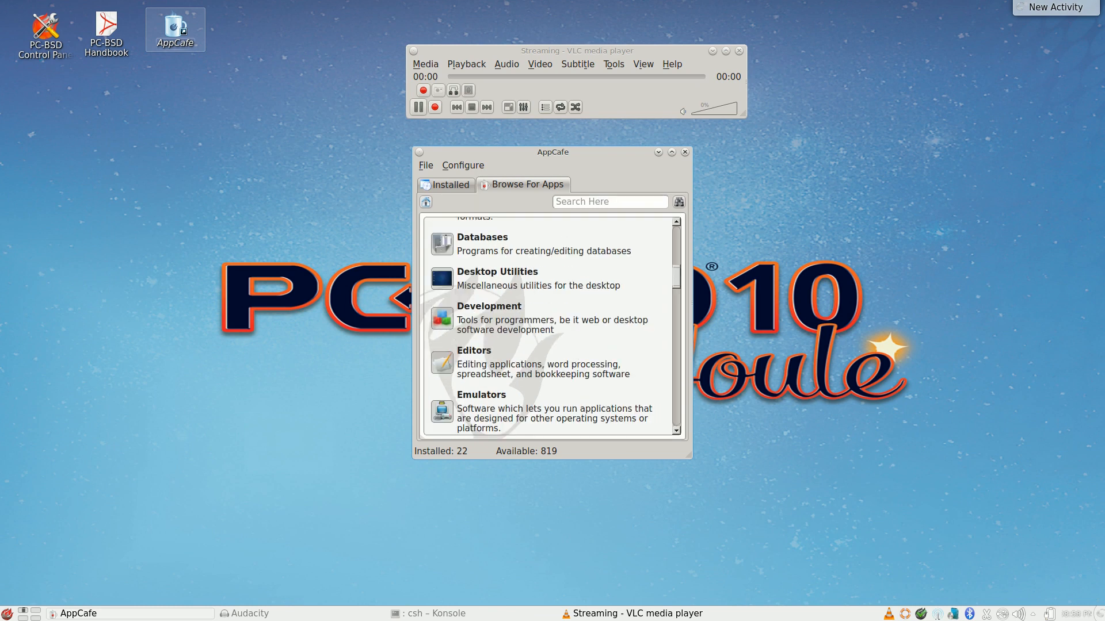
{"action": "scroll", "scroll_direction": "down", "scroll_amount": 3}
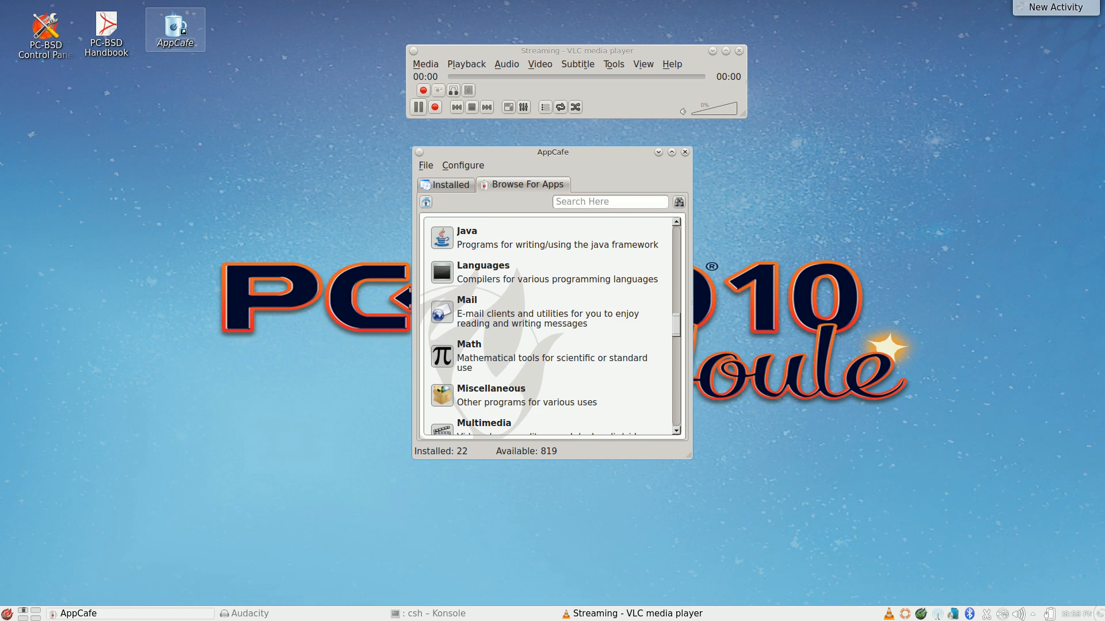
{"action": "left_click", "coordinate": [483, 423]}
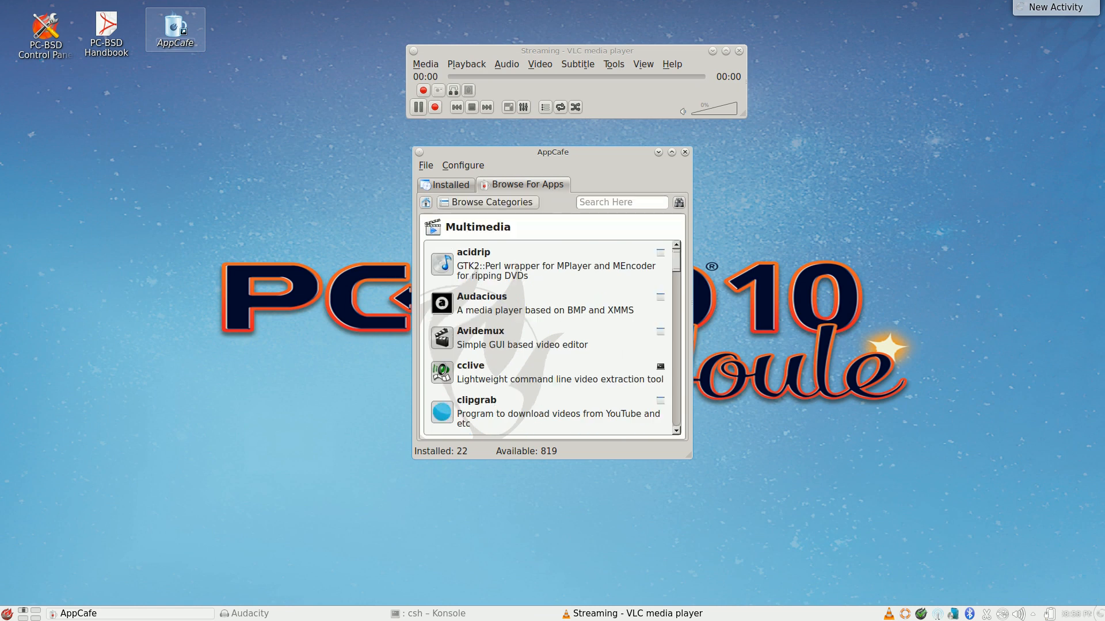
{"action": "scroll", "scroll_direction": "down", "scroll_amount": 3}
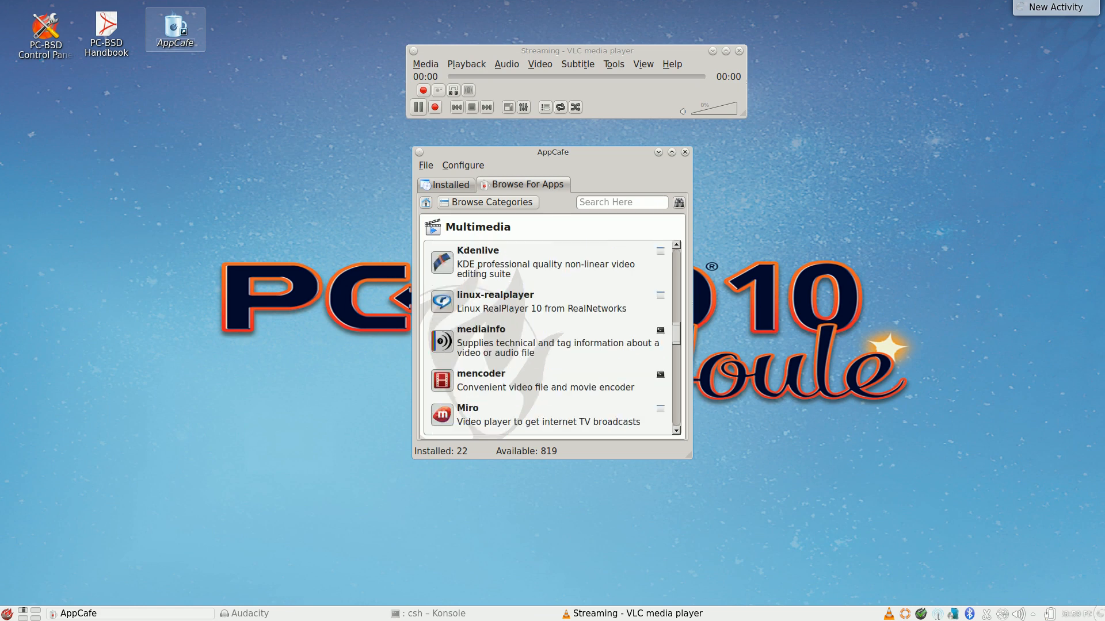
{"action": "scroll", "scroll_direction": "down", "scroll_amount": 3}
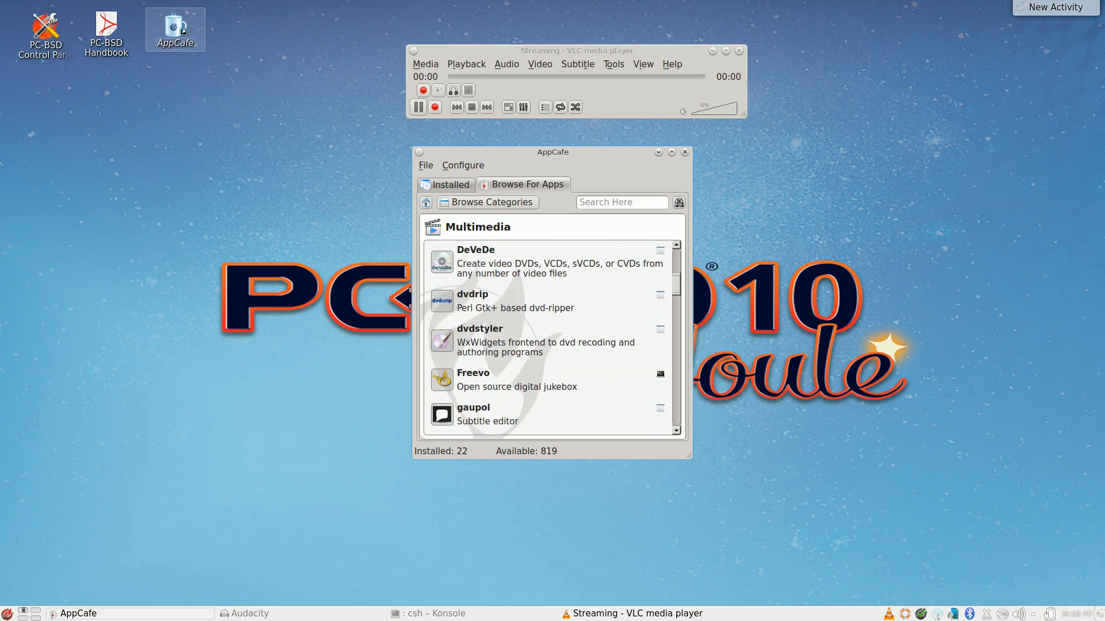
{"action": "scroll", "scroll_direction": "down", "scroll_amount": 3}
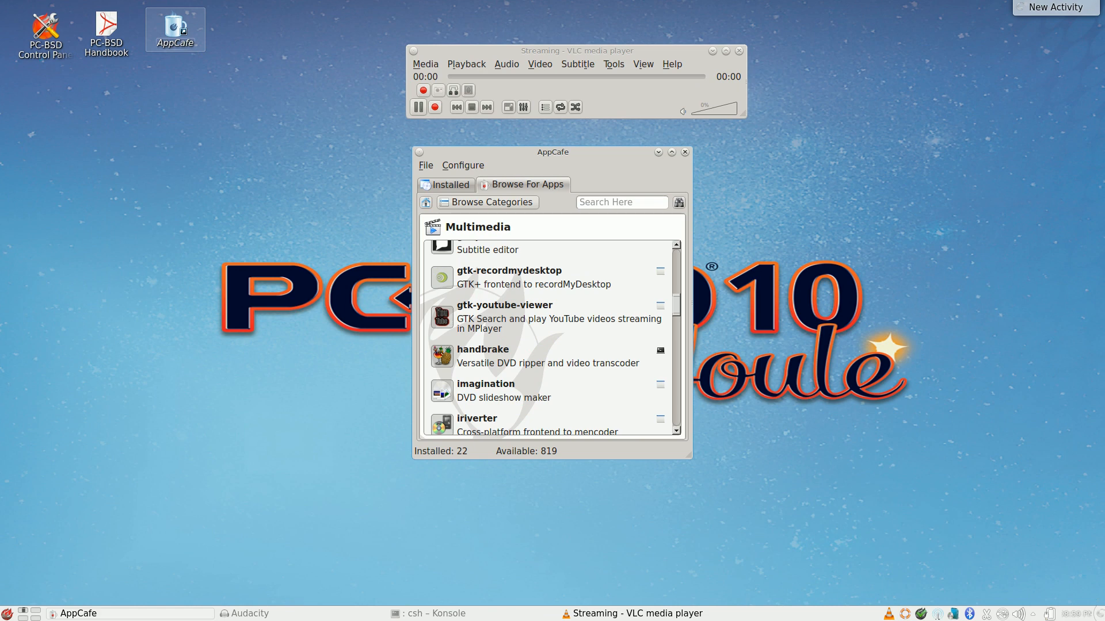
{"action": "mouse_move", "coordinate": [660, 305]}
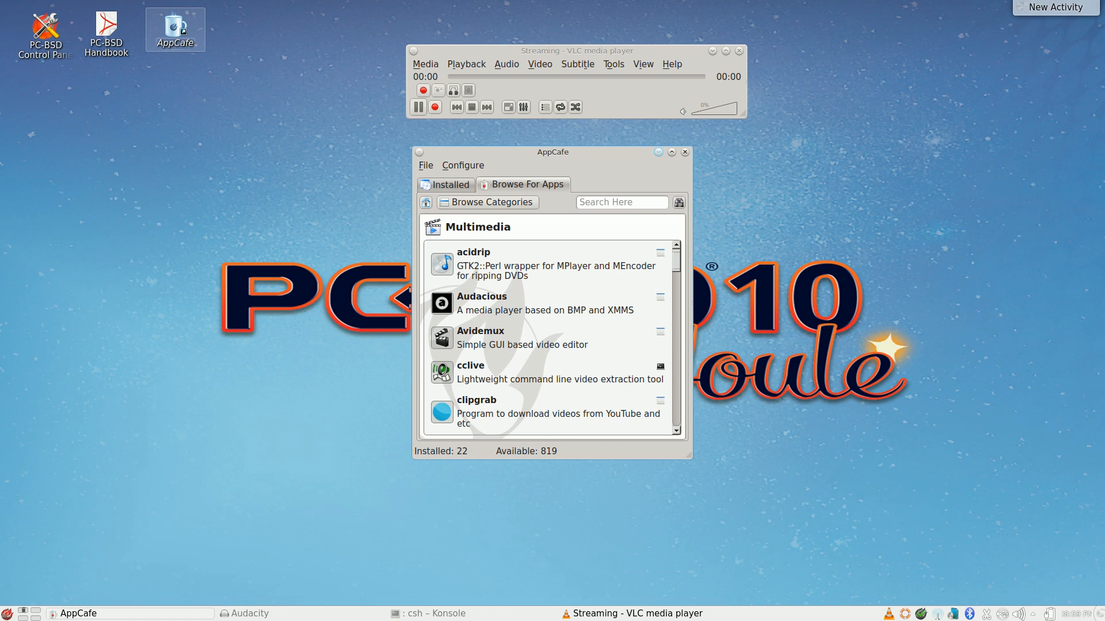
{"action": "left_click", "coordinate": [685, 152]}
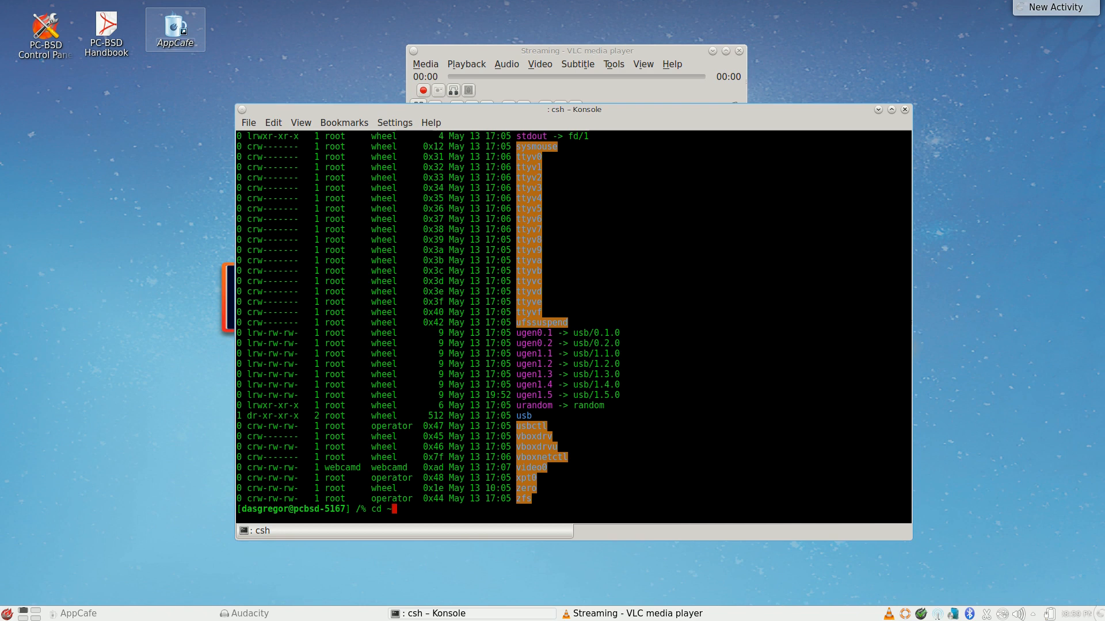
Change into ~/Downloads/ssr-master and enter ./configure to start the build attempt
{"action": "type", "text": "/Downloads/"}
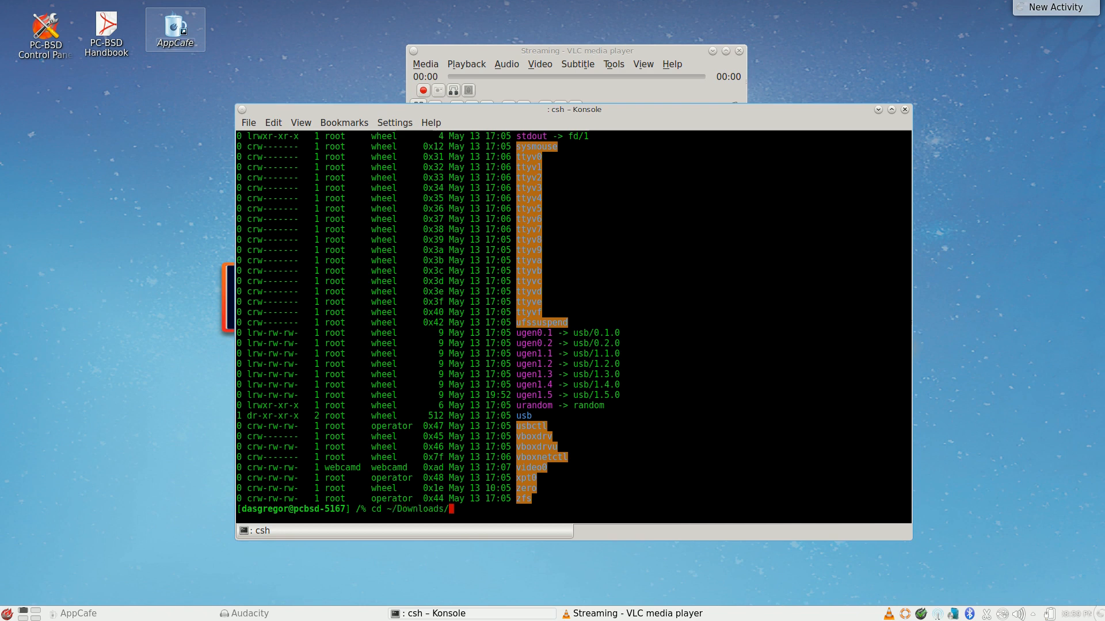
{"action": "key", "text": "Return"}
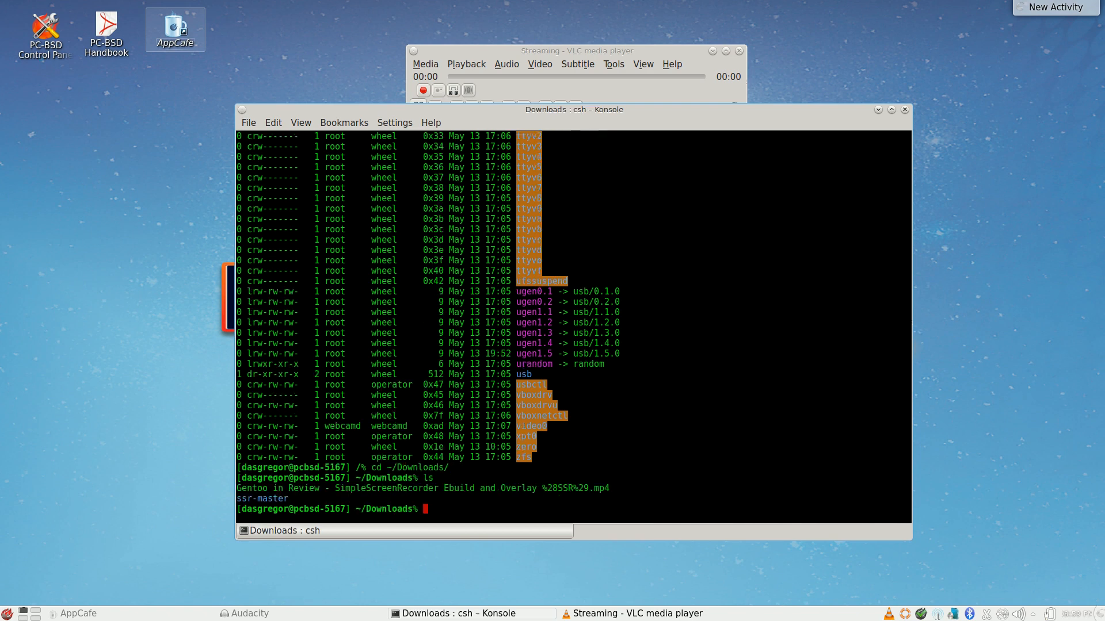
{"action": "type", "text": "c"}
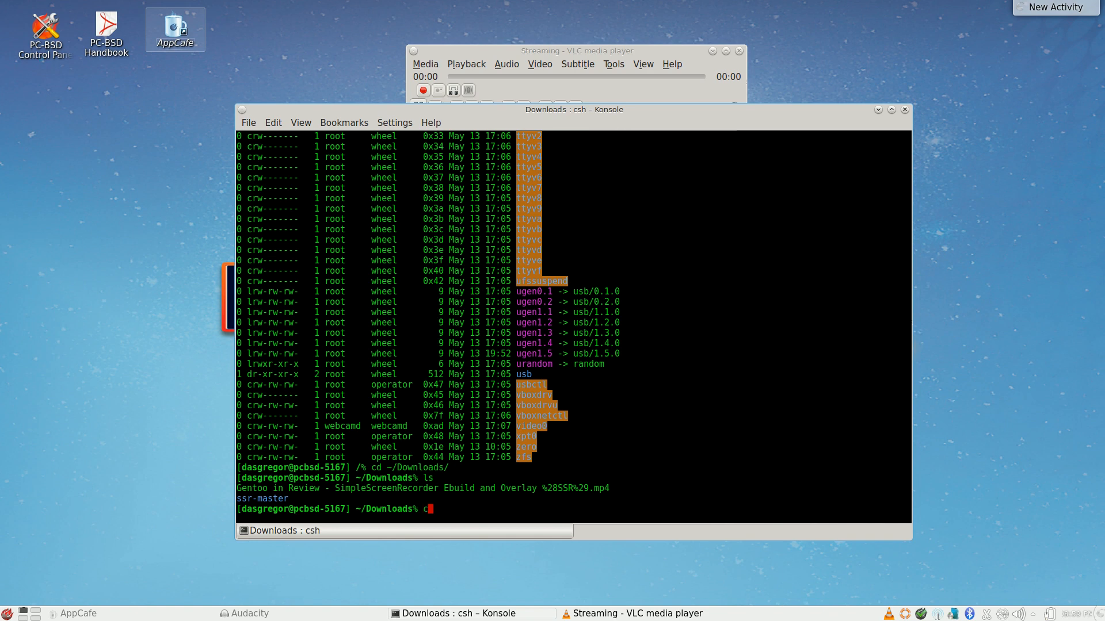
{"action": "type", "text": "d ssr-master/"}
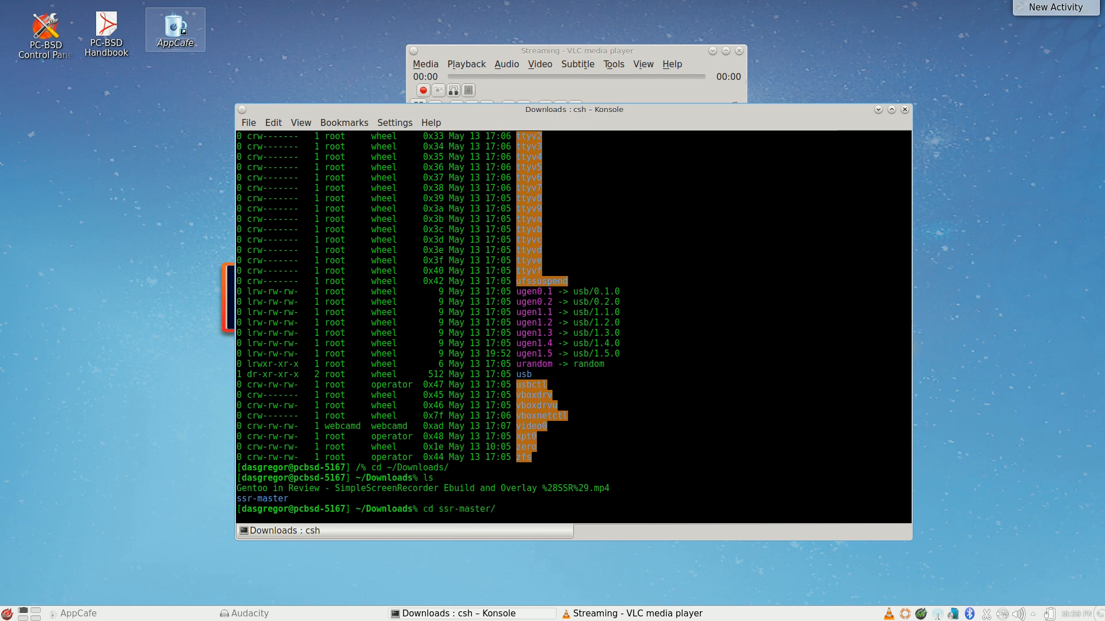
{"action": "type", "text": "./cv"}
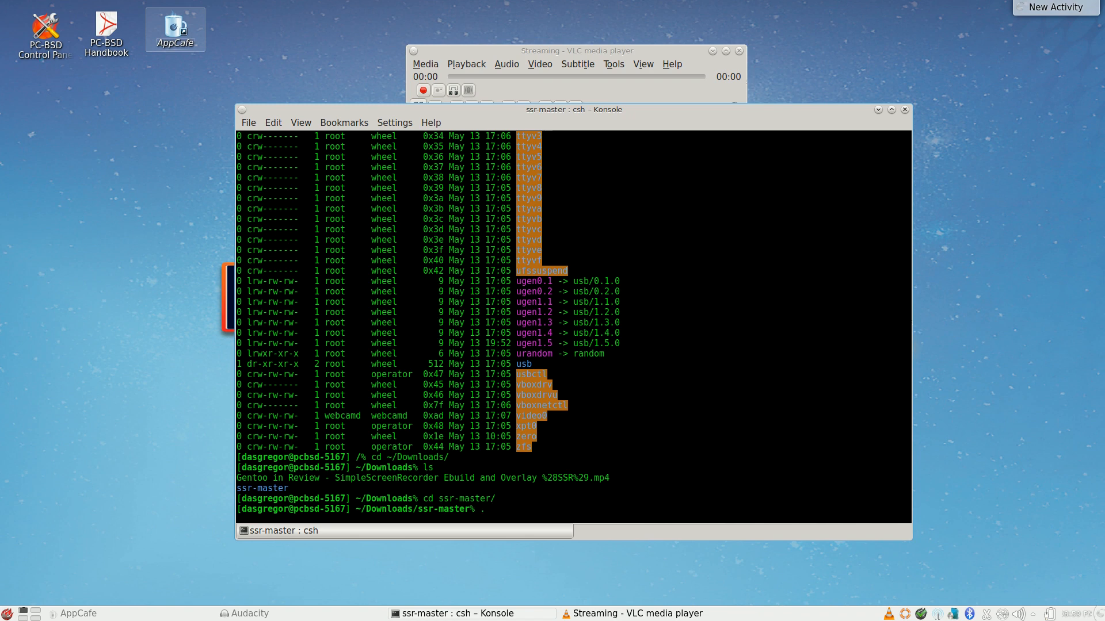
{"action": "type", "text": "/configure"}
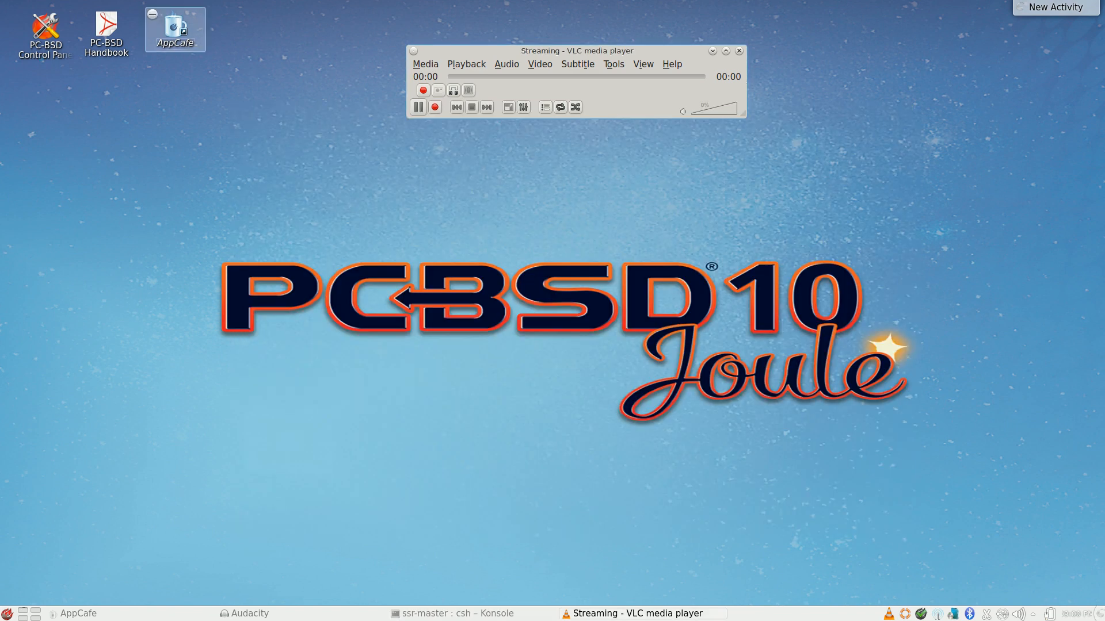
Check AppCafe's repository settings, selecting the Official PC-BSD Repository
{"action": "double_click", "coordinate": [175, 25]}
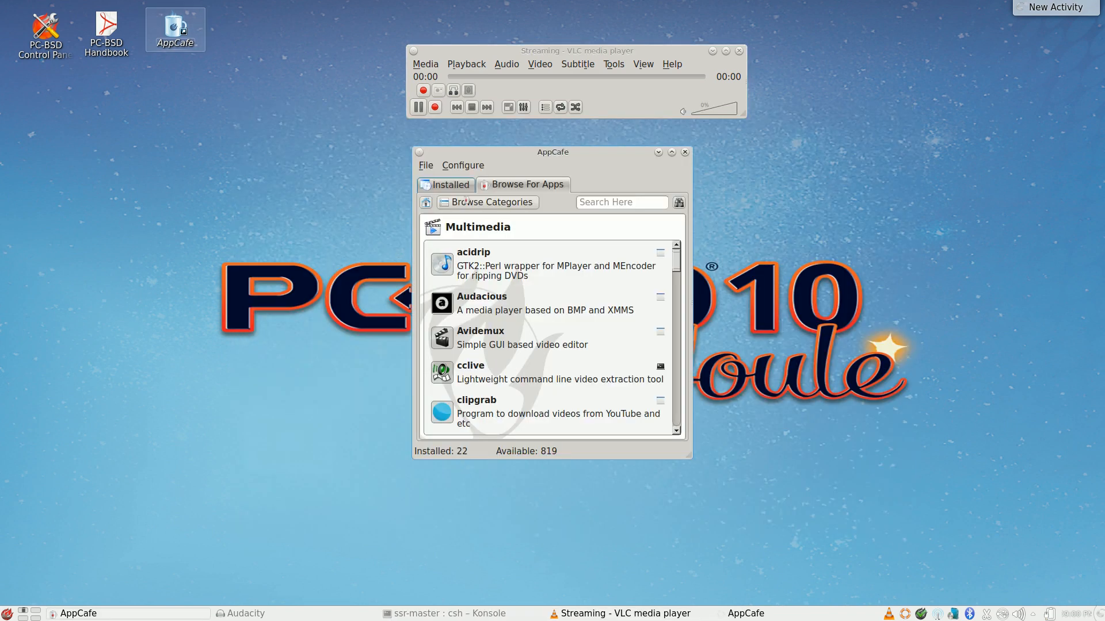
{"action": "left_click", "coordinate": [463, 166]}
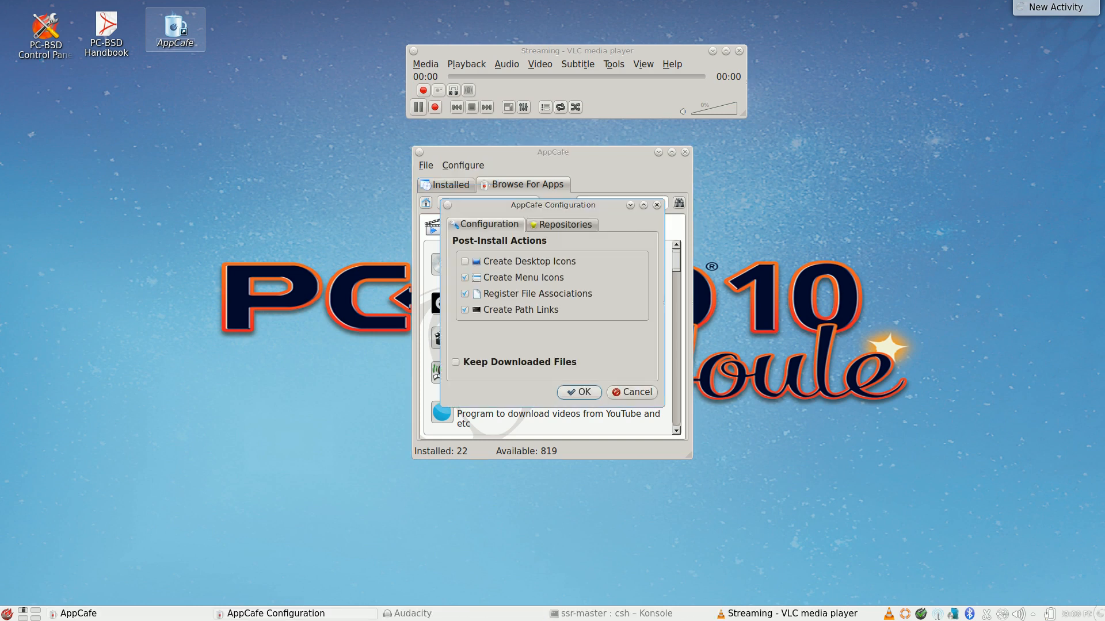
{"action": "left_click", "coordinate": [565, 223]}
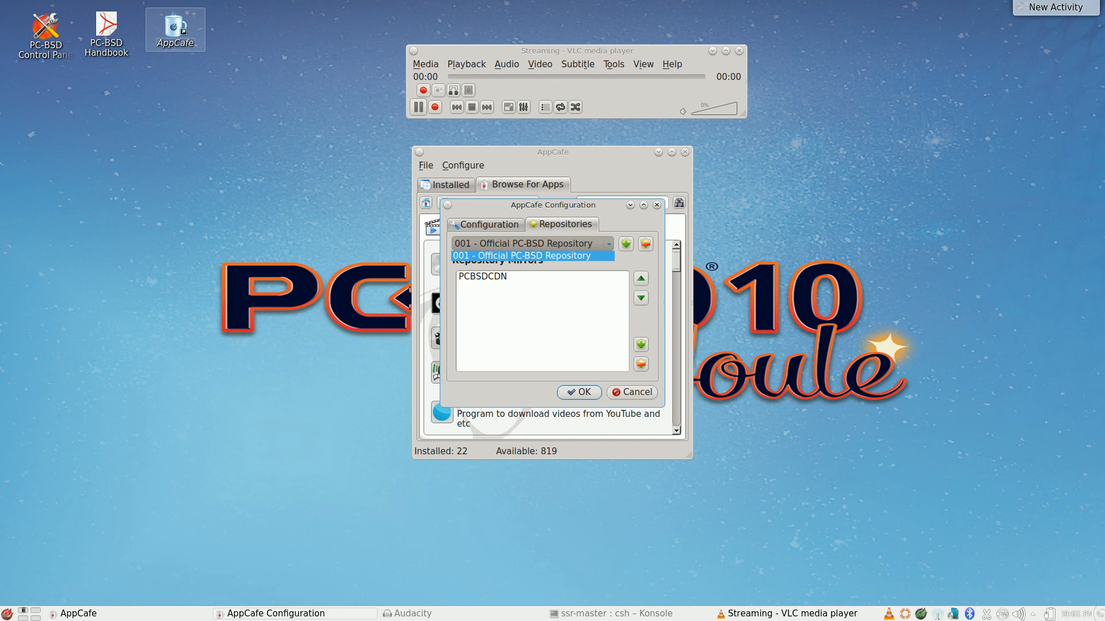
{"action": "left_click", "coordinate": [531, 255]}
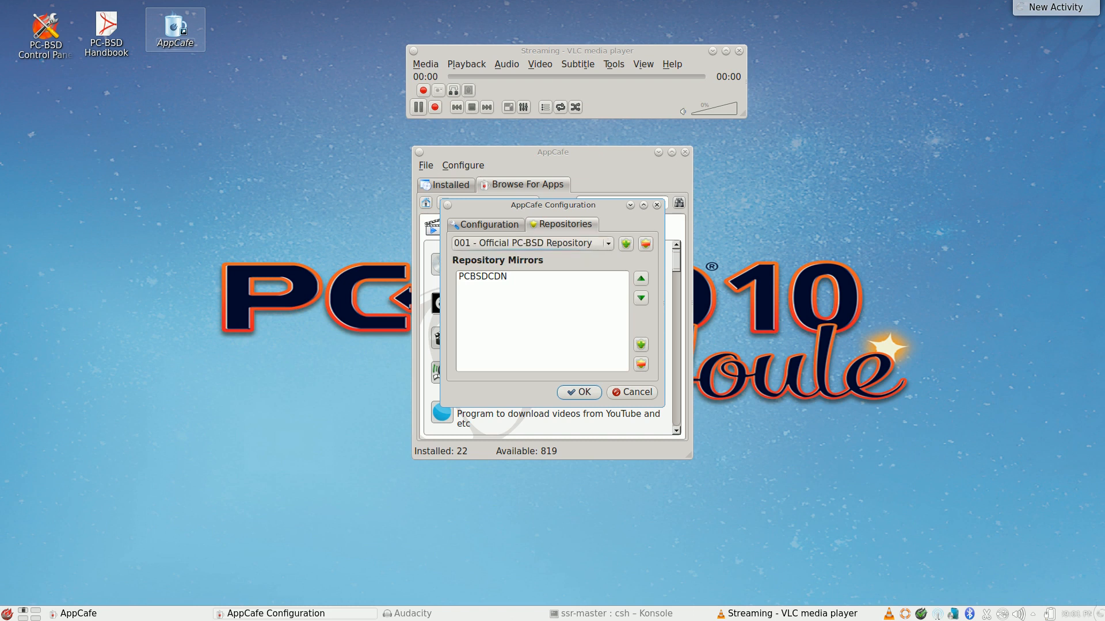
{"action": "left_click", "coordinate": [626, 244]}
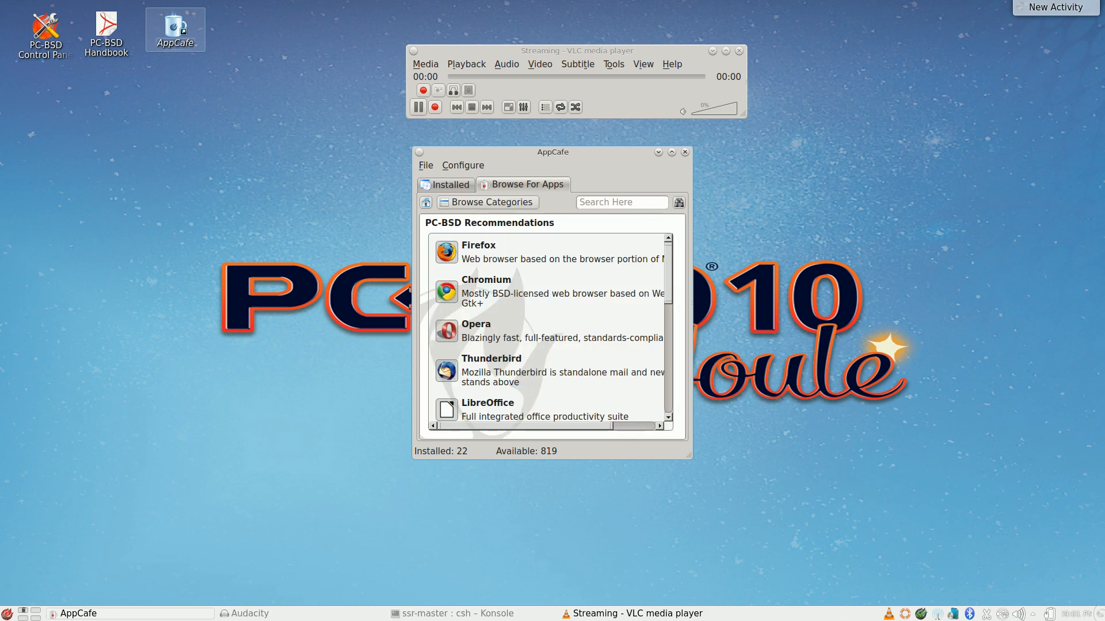
Close AppCafe and bring up the application launcher
{"action": "left_click", "coordinate": [685, 152]}
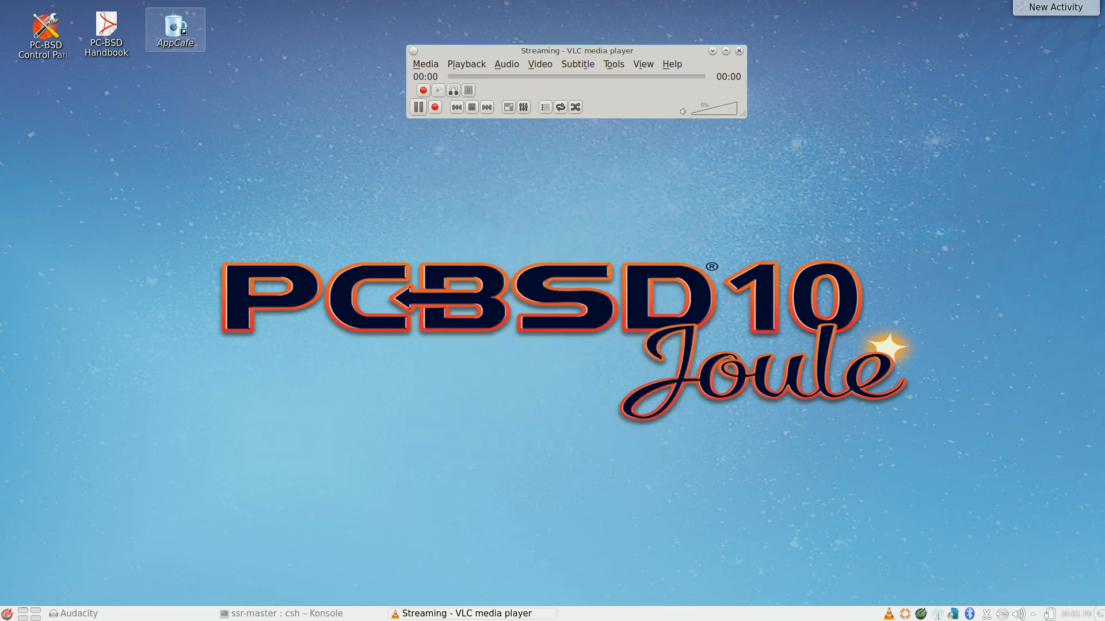
{"action": "left_click", "coordinate": [7, 613]}
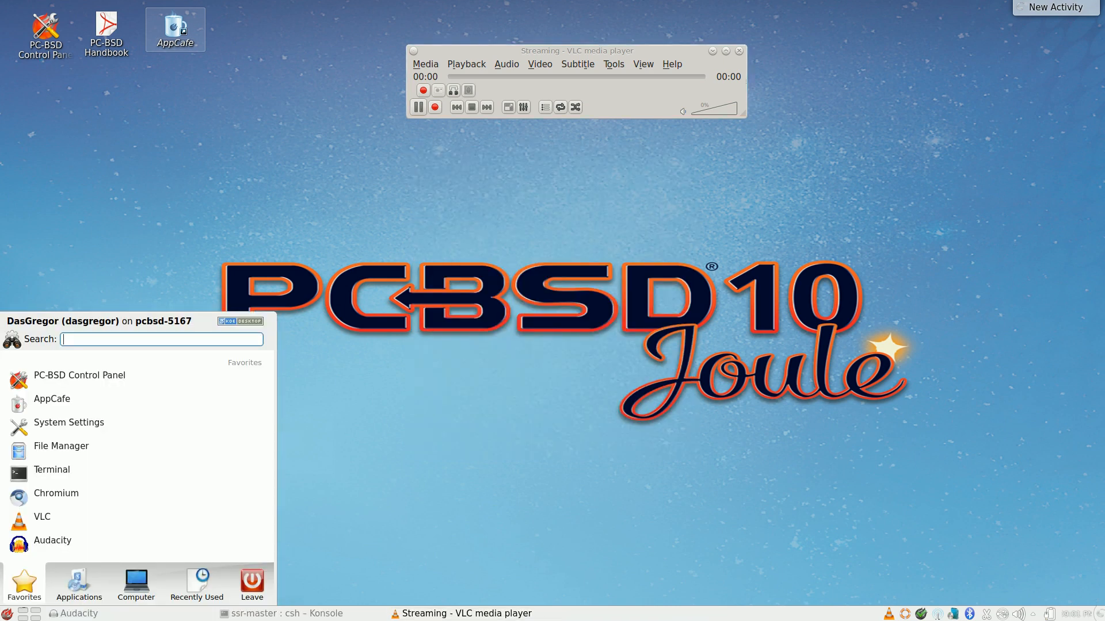
Run pwcview from the launcher search to view the live webcam feed, then close it
{"action": "type", "text": "pw"}
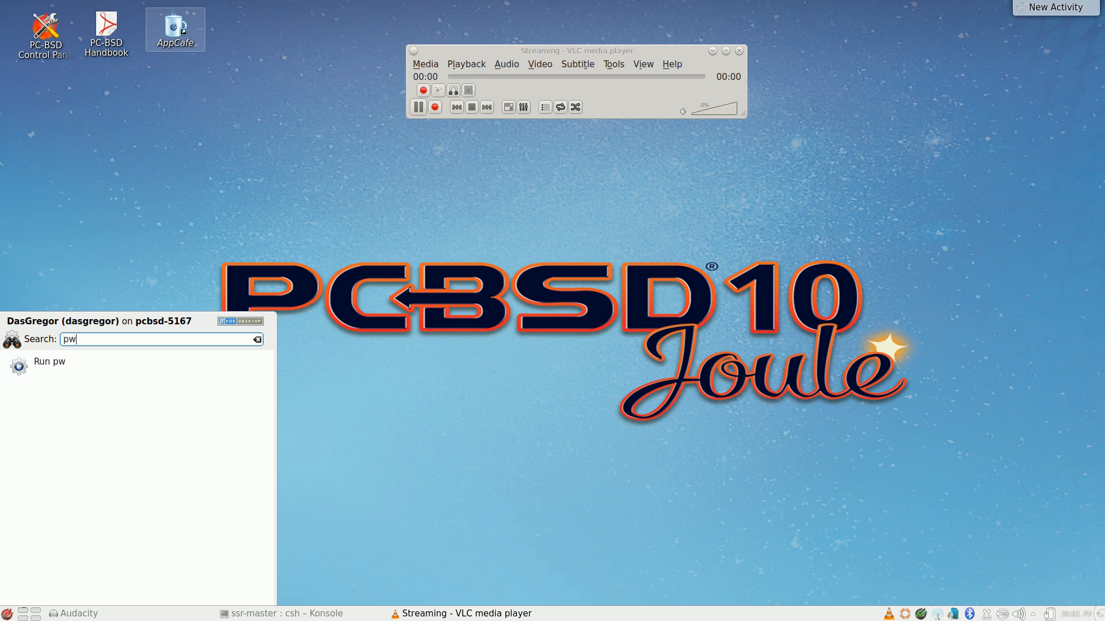
{"action": "type", "text": "cv"}
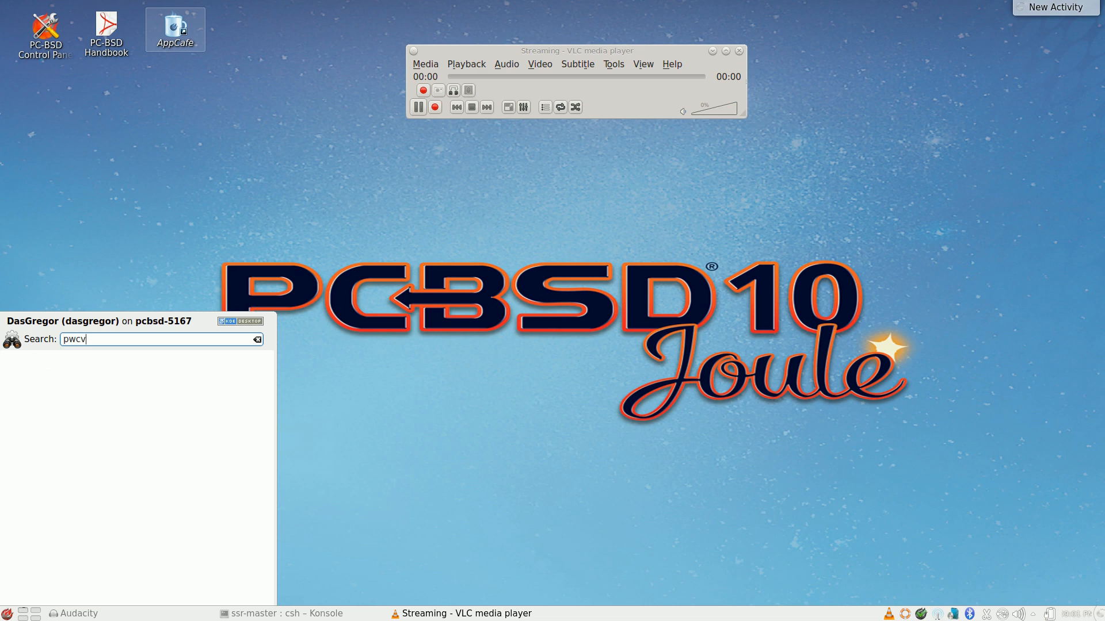
{"action": "type", "text": "iew"}
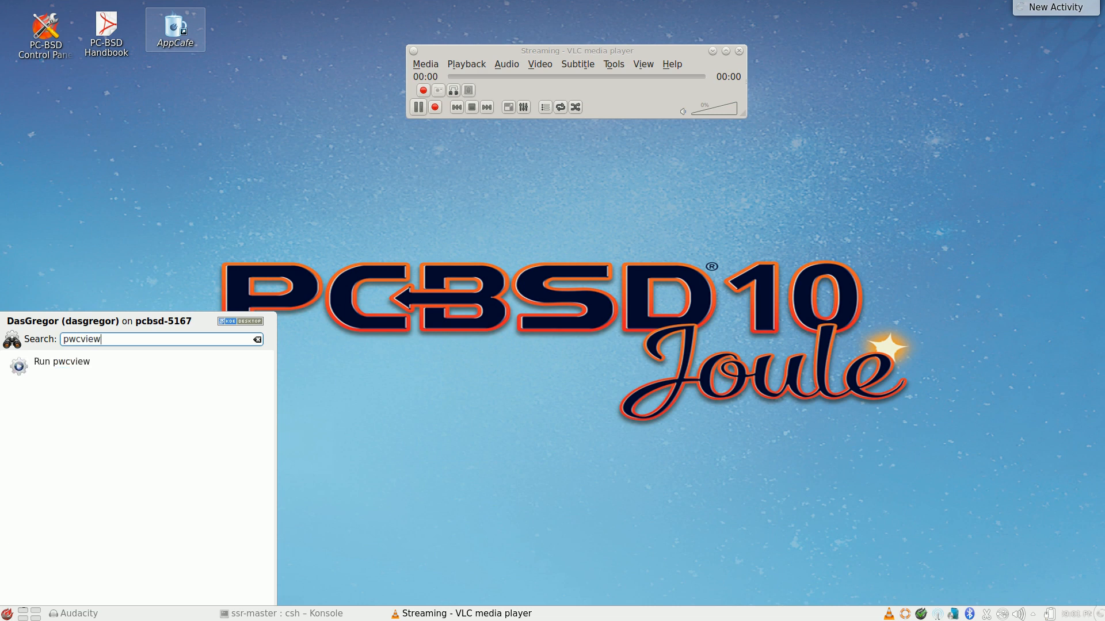
{"action": "left_click", "coordinate": [62, 362]}
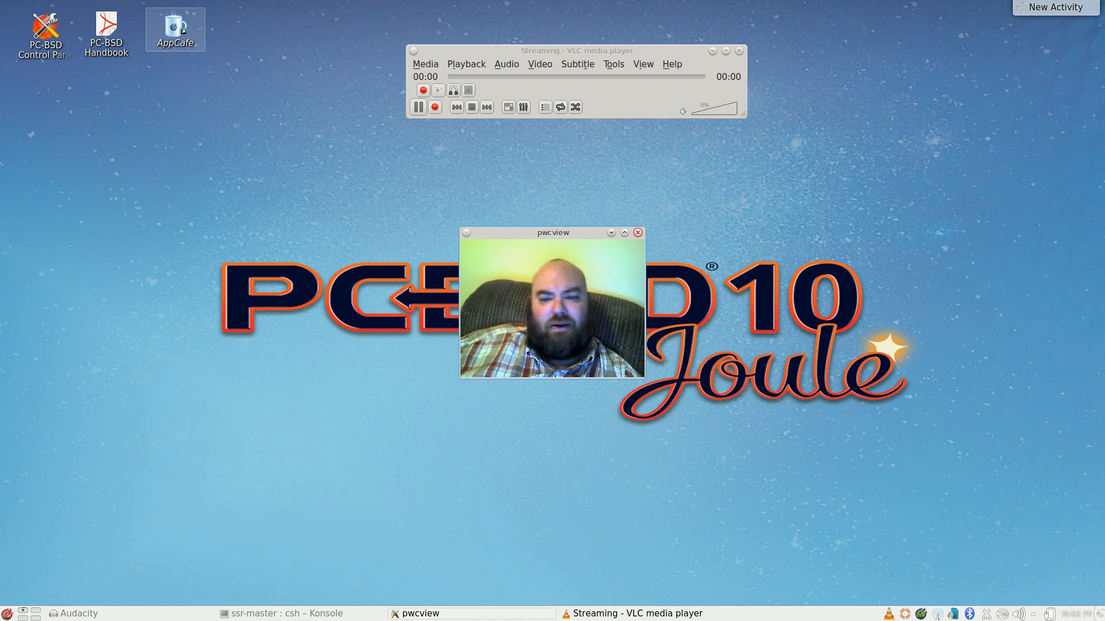
{"action": "left_click", "coordinate": [638, 232]}
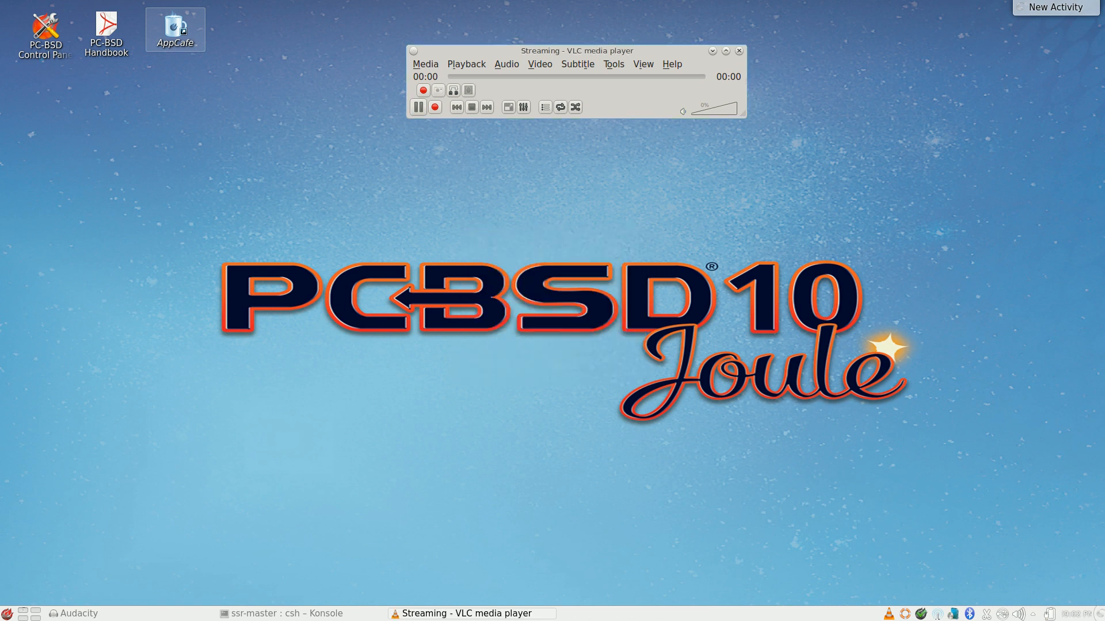